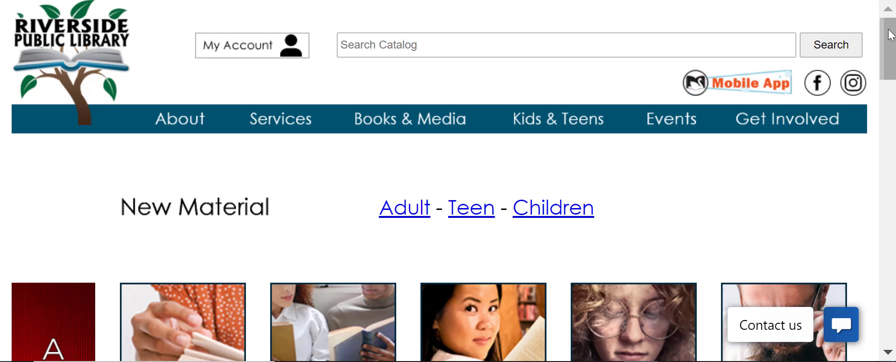
# - Open the Fiction A - F tile's LibraryAware newsletter and browse its new titles
pyautogui.scroll(-3)
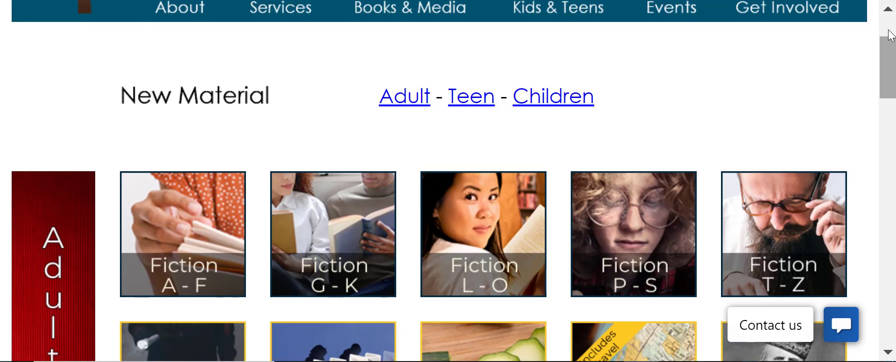
pyautogui.scroll(-3)
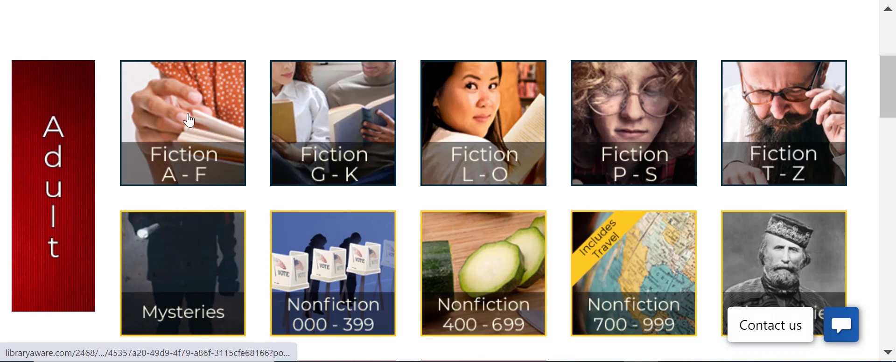
pyautogui.click(183, 123)
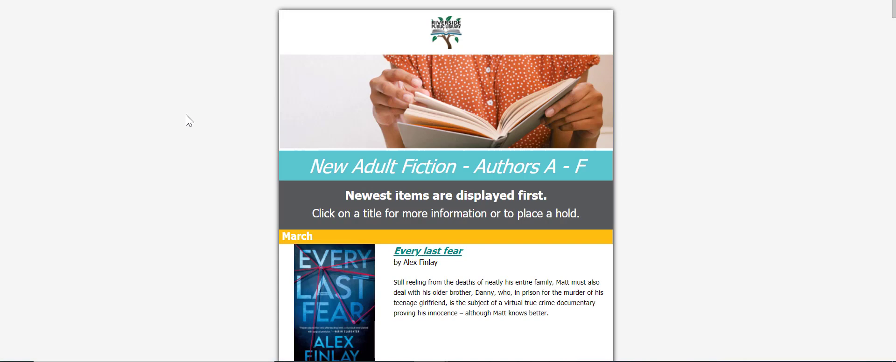
pyautogui.moveTo(186, 122)
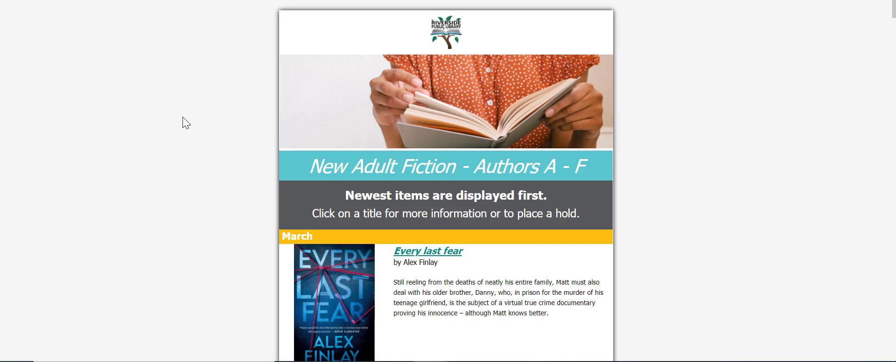
pyautogui.scroll(-3)
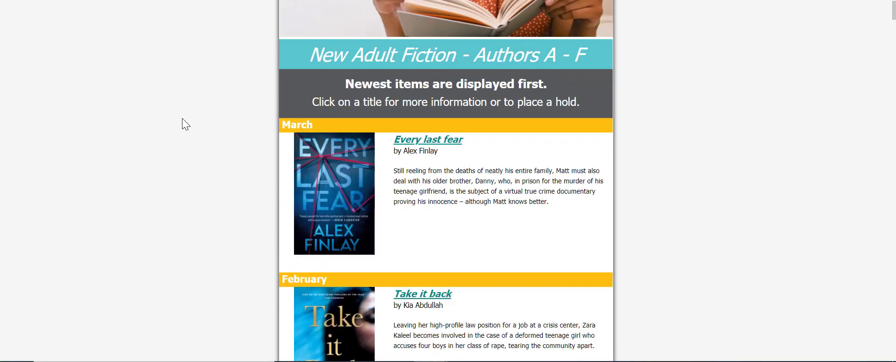
pyautogui.scroll(-3)
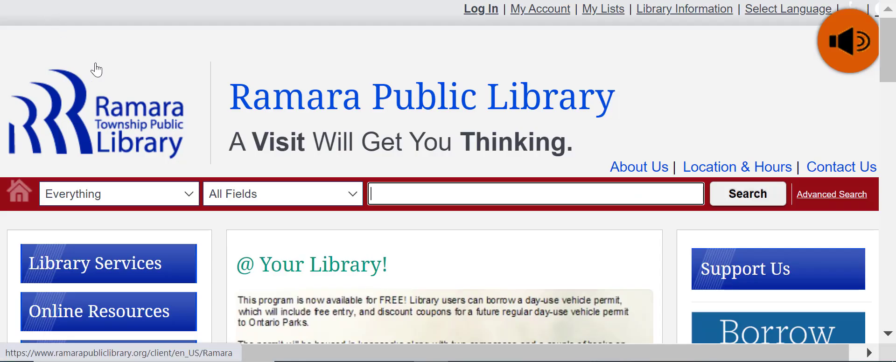
# - Advance the @ Your Library slideshow to the online membership registration announcement
pyautogui.scroll(-3)
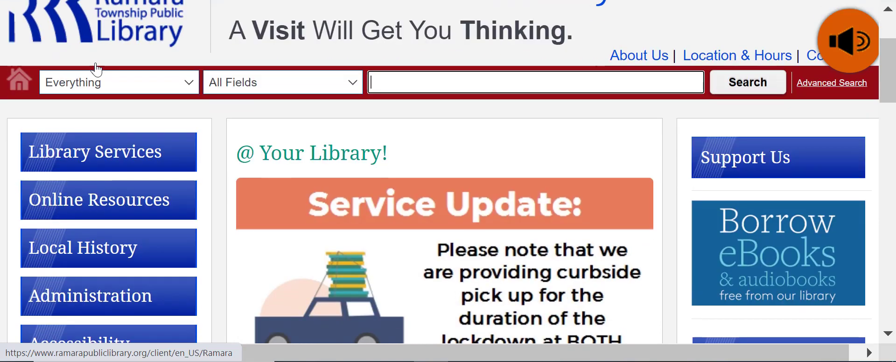
pyautogui.scroll(-3)
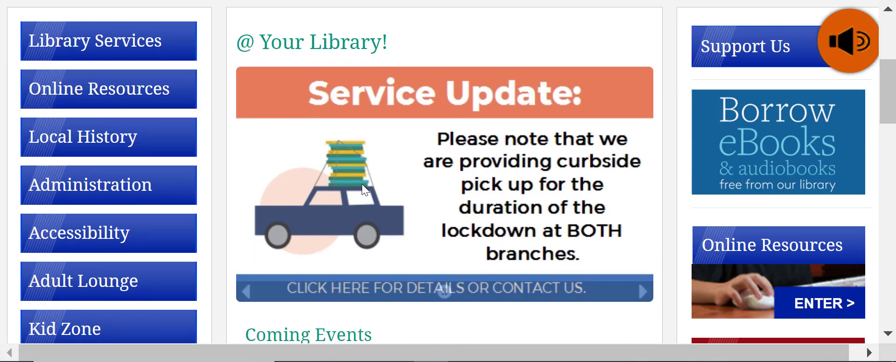
pyautogui.click(640, 291)
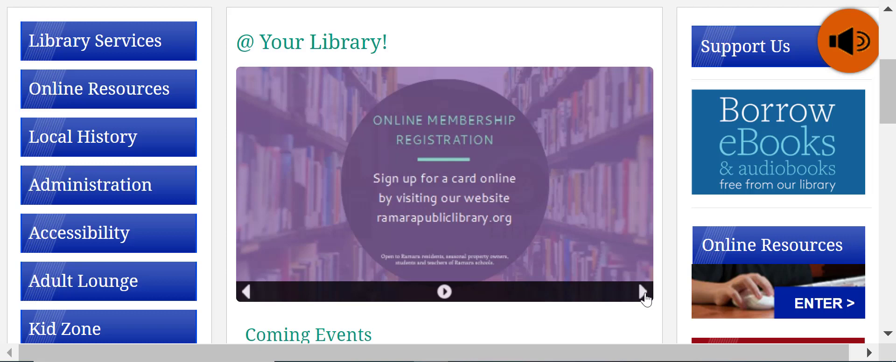
pyautogui.click(642, 291)
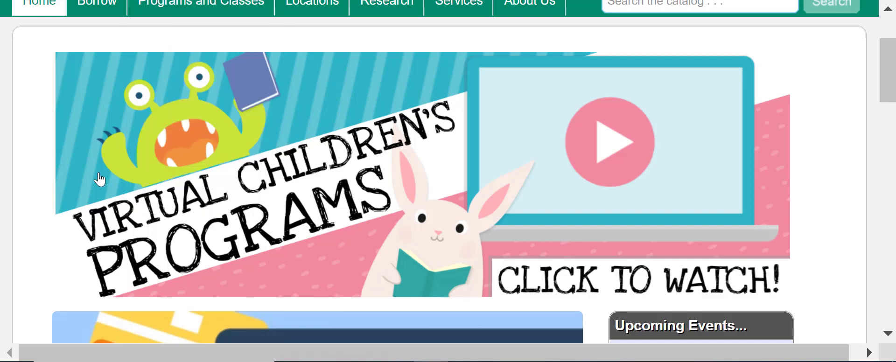
# - Bring the Upcoming Events box below the Virtual Children's Programs banner into view
pyautogui.scroll(-3)
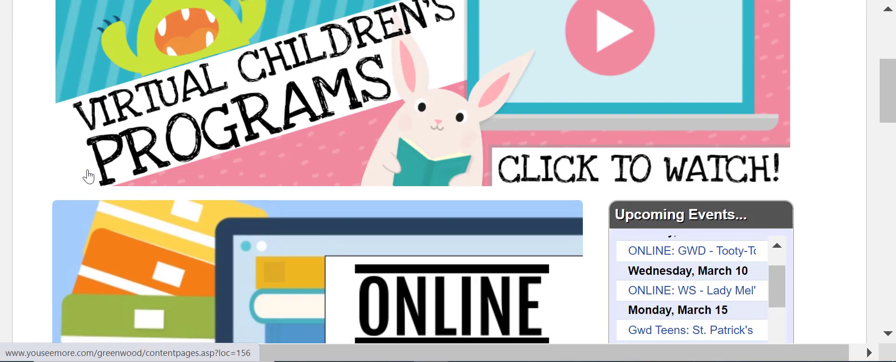
pyautogui.scroll(-3)
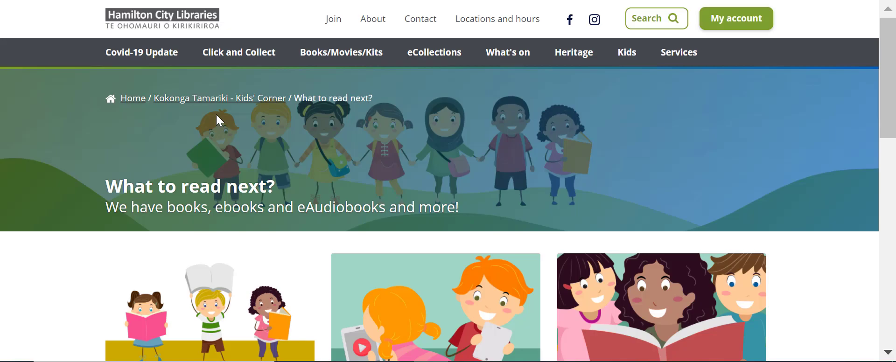
# - Bring the New Junior Books jacket carousel into view on the What to read next? page
pyautogui.scroll(-3)
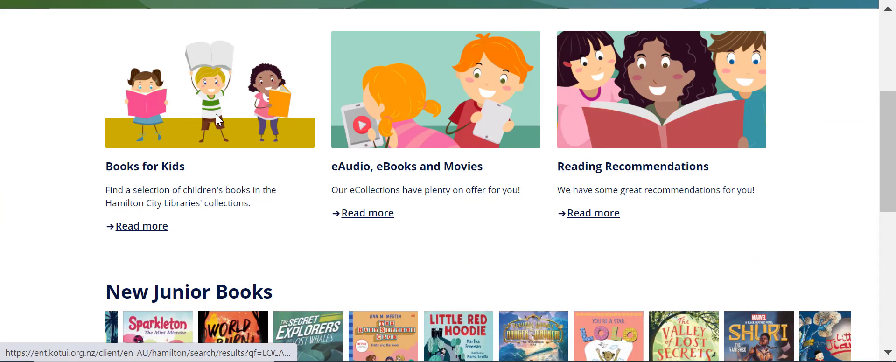
pyautogui.scroll(-3)
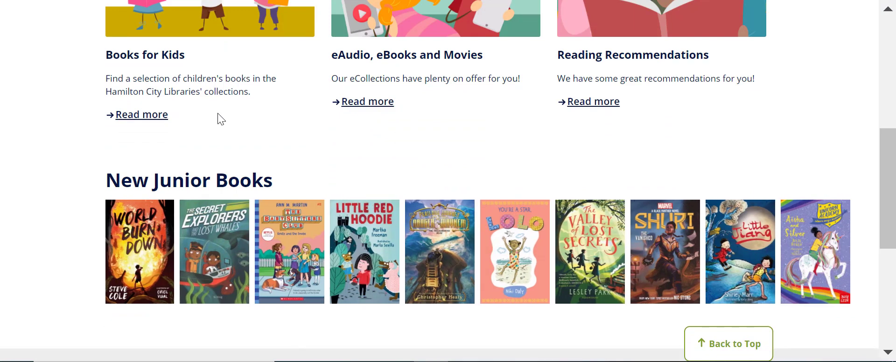
pyautogui.click(594, 102)
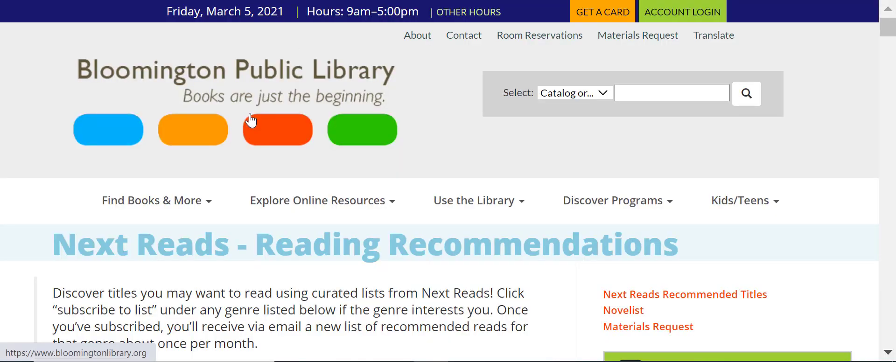
pyautogui.moveTo(277, 127)
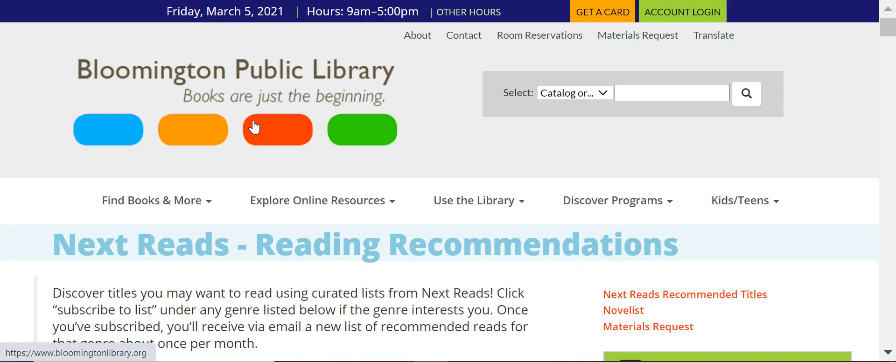
# - Bring the Adult Fiction Books section with its Christian Fiction list into view
pyautogui.scroll(-3)
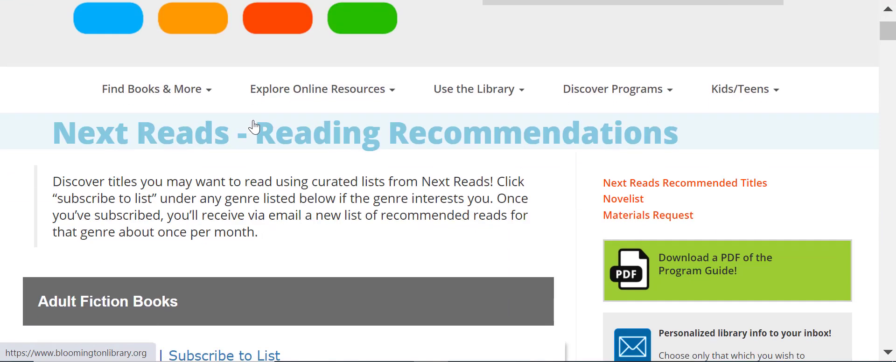
pyautogui.scroll(-3)
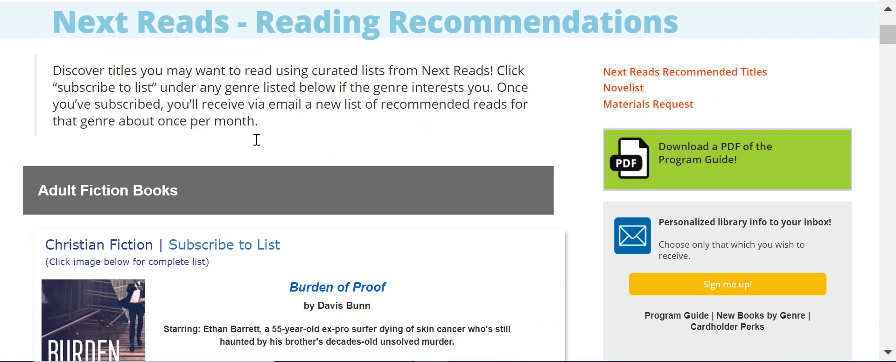
pyautogui.scroll(-3)
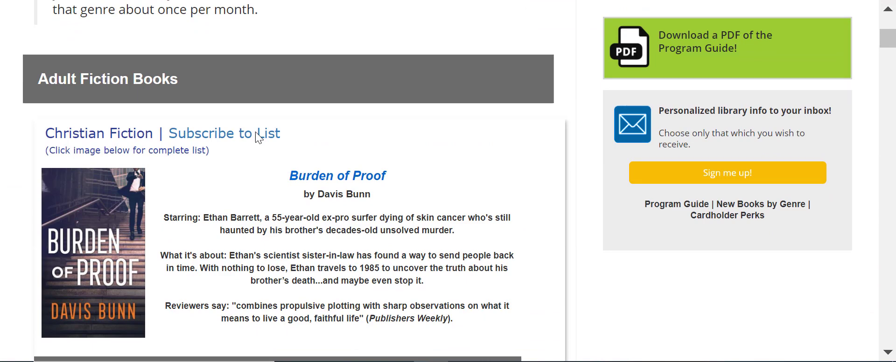
pyautogui.scroll(-3)
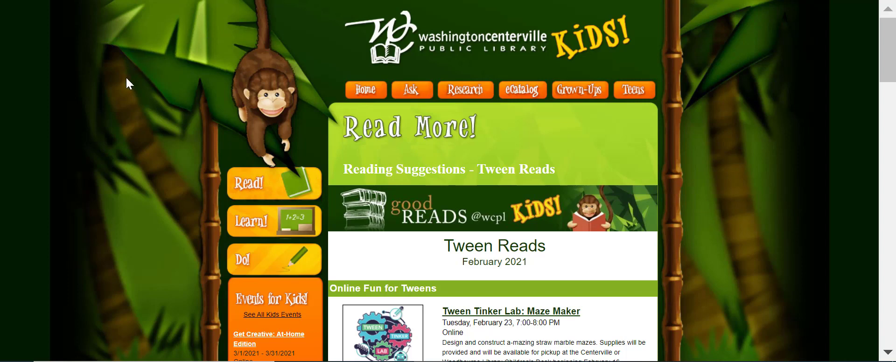
pyautogui.moveTo(126, 83)
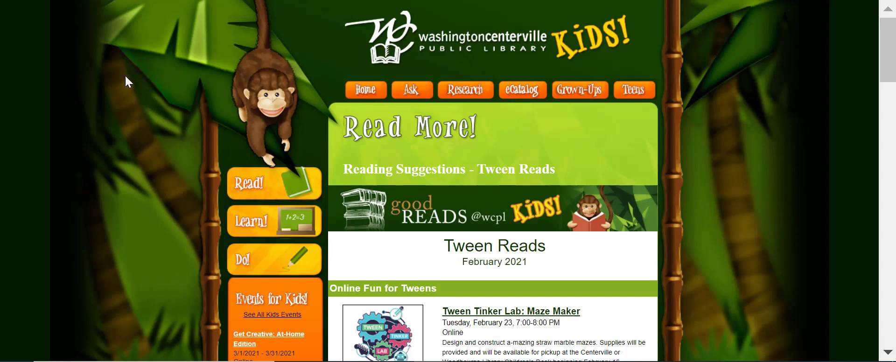
# - Bring the Tween Reads Online Fun for Tweens entries into view
pyautogui.scroll(-3)
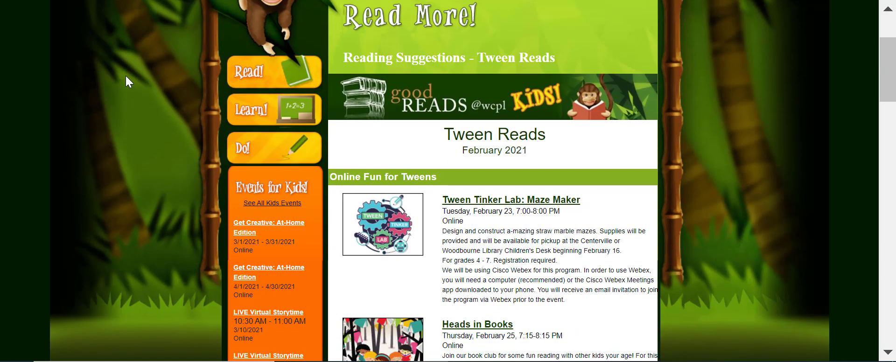
pyautogui.scroll(-3)
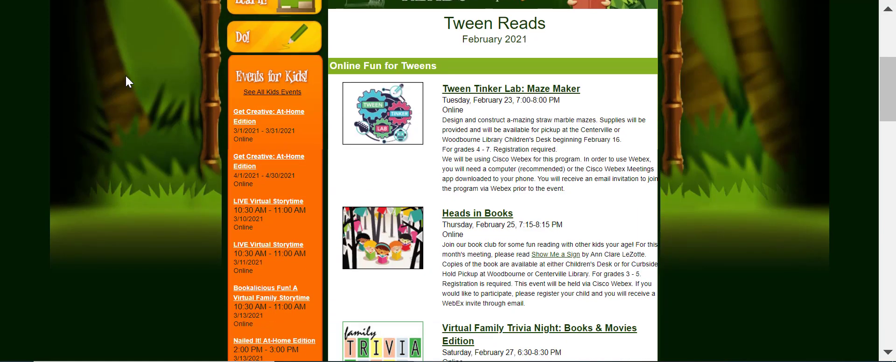
pyautogui.moveTo(141, 71)
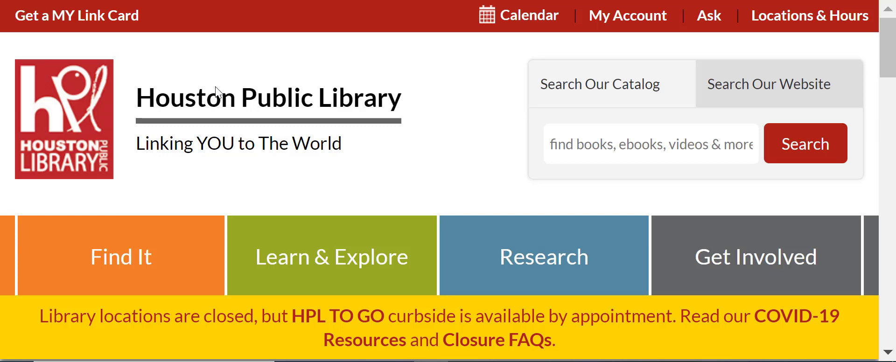
# - Bring the Kids, Tweens, & Teens LibraryAware Archives Kids' Books list into view
pyautogui.scroll(-3)
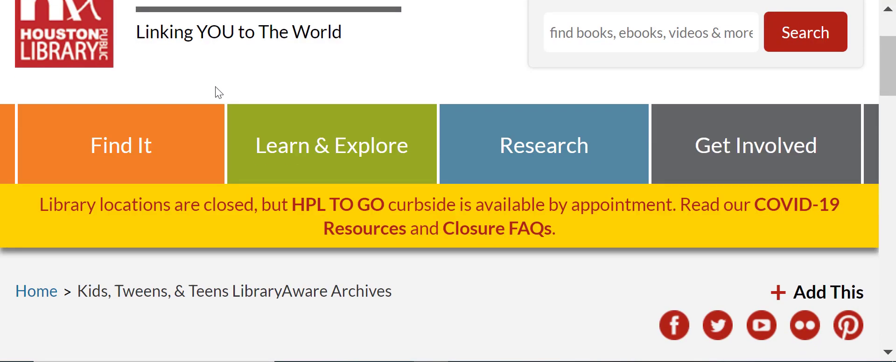
pyautogui.scroll(-3)
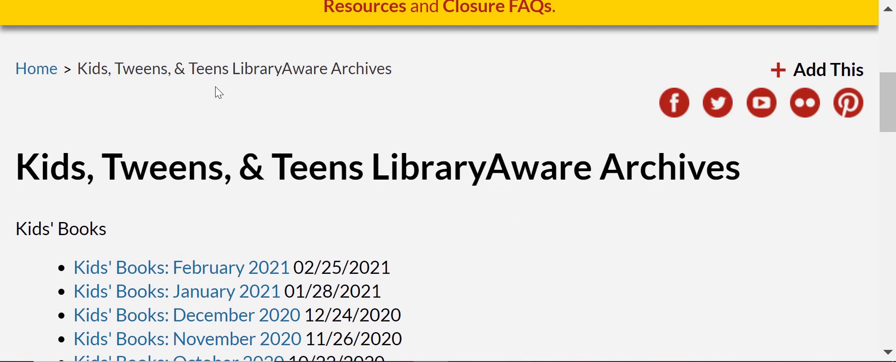
pyautogui.scroll(-3)
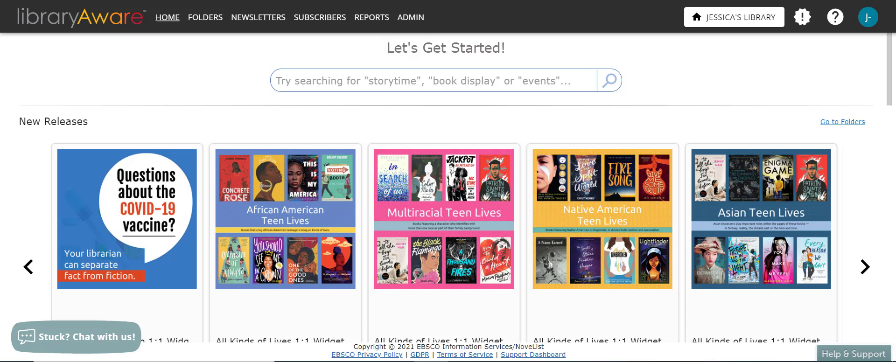
pyautogui.moveTo(293, 122)
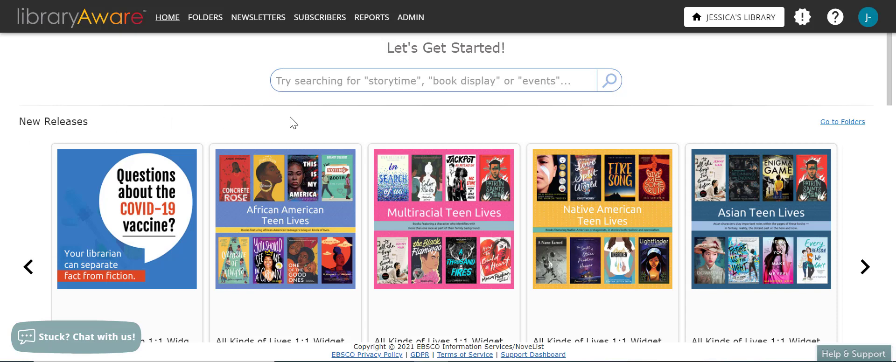
pyautogui.moveTo(666, 101)
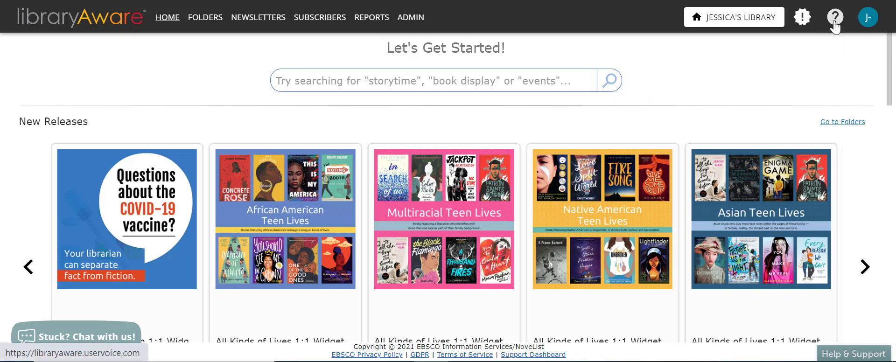
# - Search help for 'widget container' and open the article on creating widget containers
pyautogui.click(834, 16)
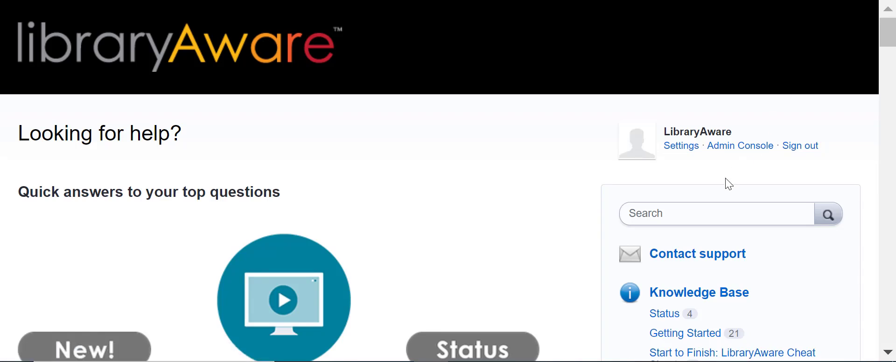
pyautogui.click(714, 212)
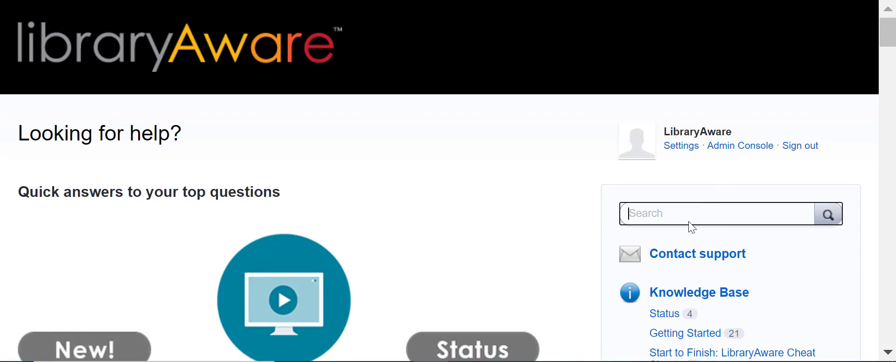
pyautogui.write('widget container')
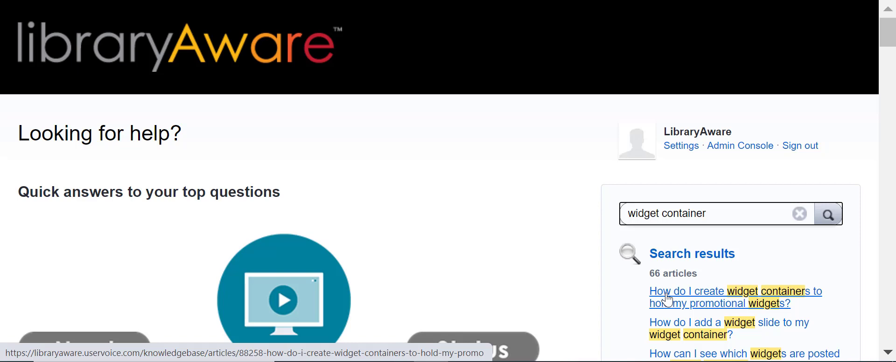
pyautogui.click(704, 213)
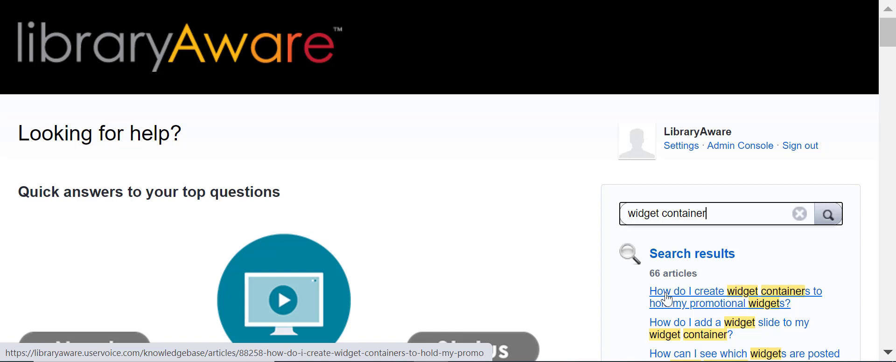
pyautogui.click(734, 291)
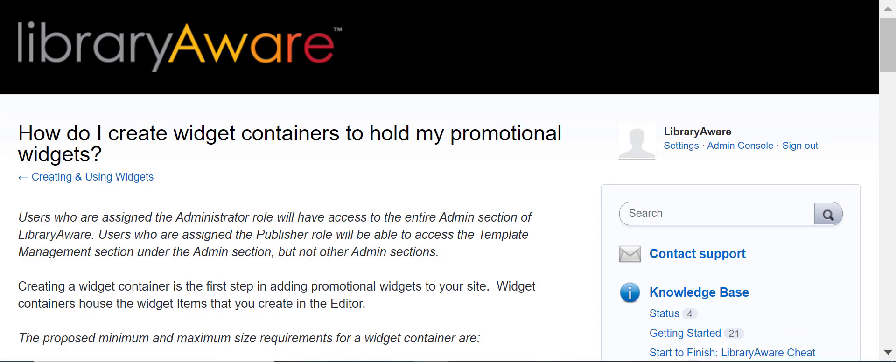
pyautogui.scroll(-3)
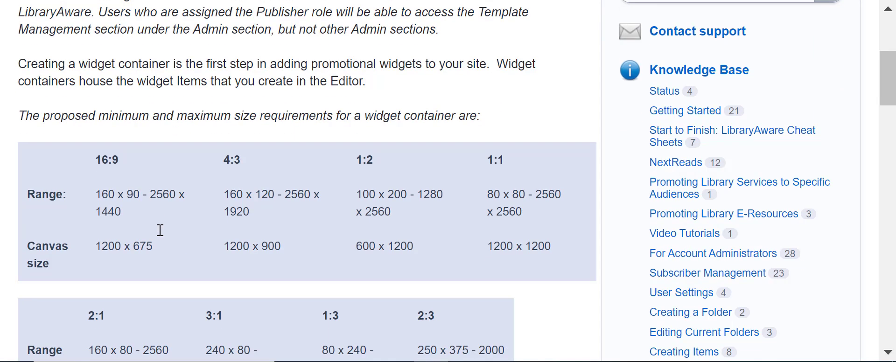
pyautogui.scroll(-3)
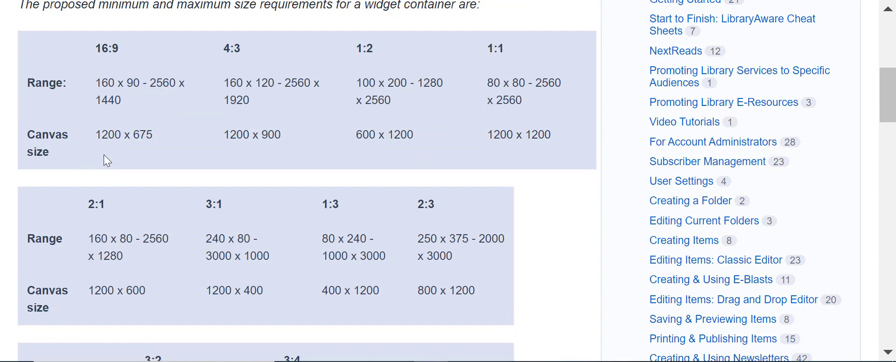
pyautogui.moveTo(110, 173)
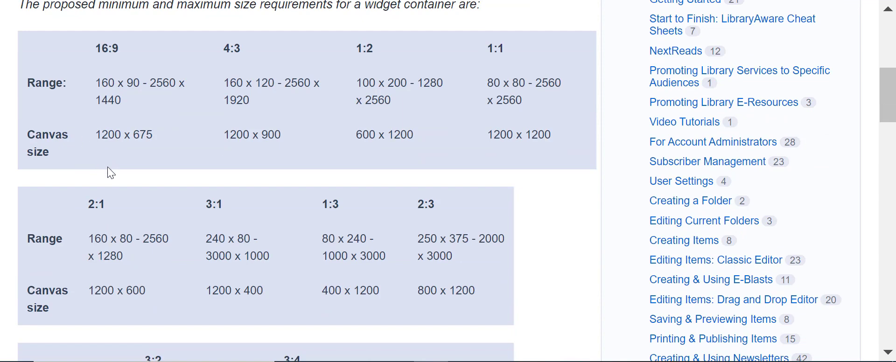
pyautogui.scroll(-3)
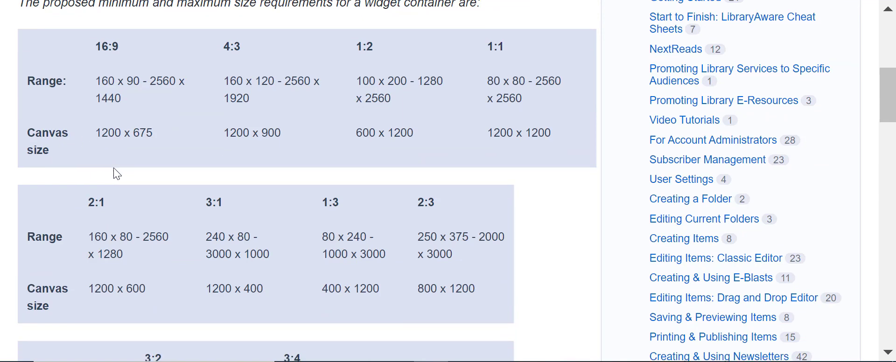
pyautogui.scroll(-3)
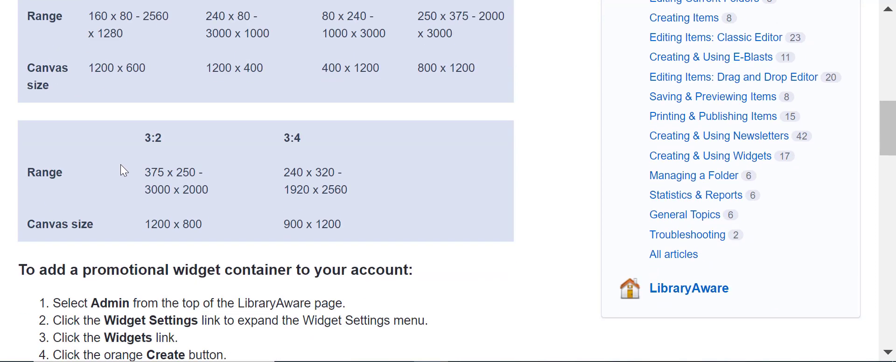
pyautogui.moveTo(250, 183)
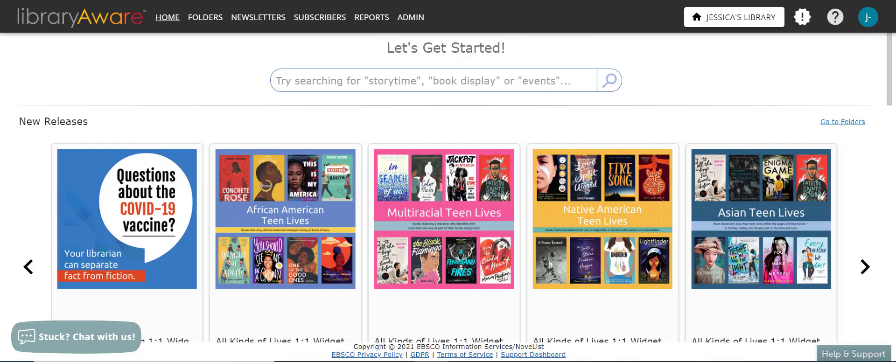
pyautogui.moveTo(409, 17)
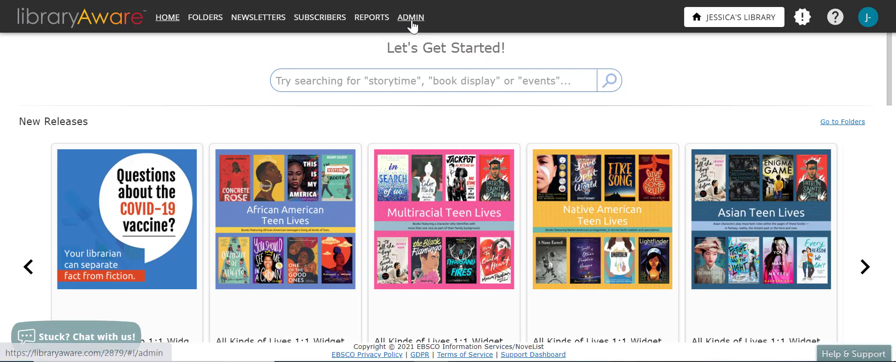
# - Show the Widgets list under Admin > Widget Settings
pyautogui.click(409, 17)
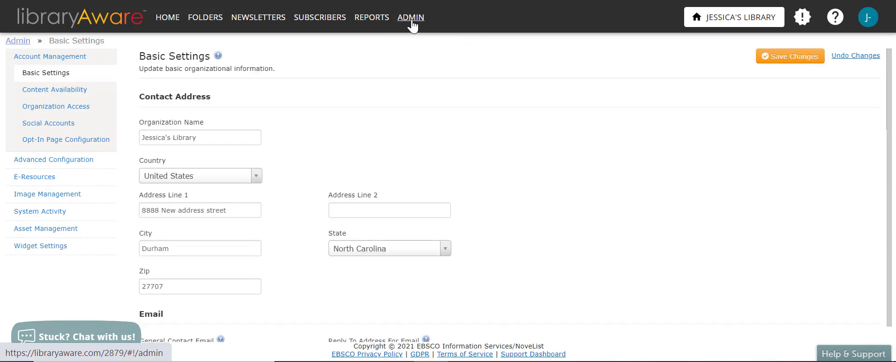
pyautogui.click(56, 106)
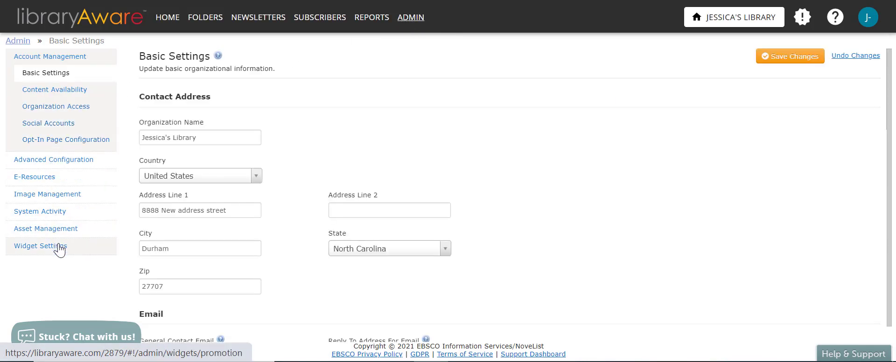
pyautogui.click(40, 246)
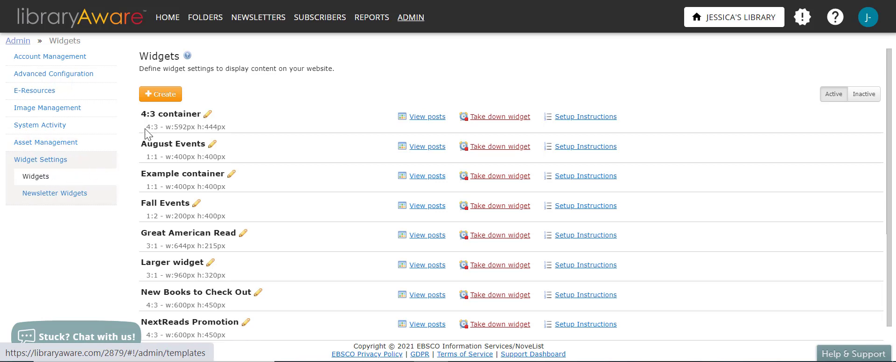
# - Create a new widget and name it 'Library Events'
pyautogui.click(160, 94)
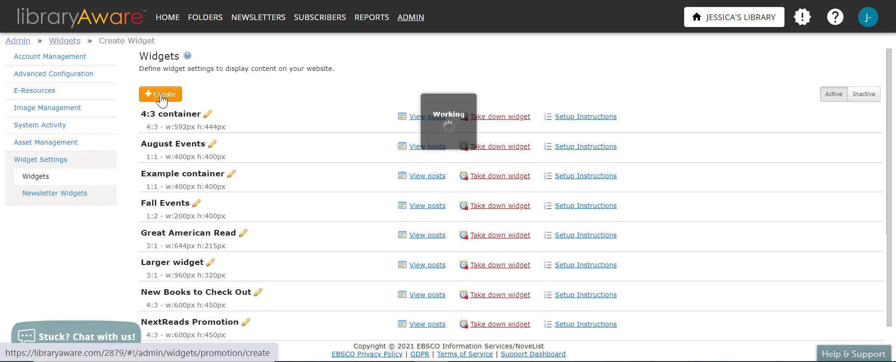
pyautogui.click(160, 94)
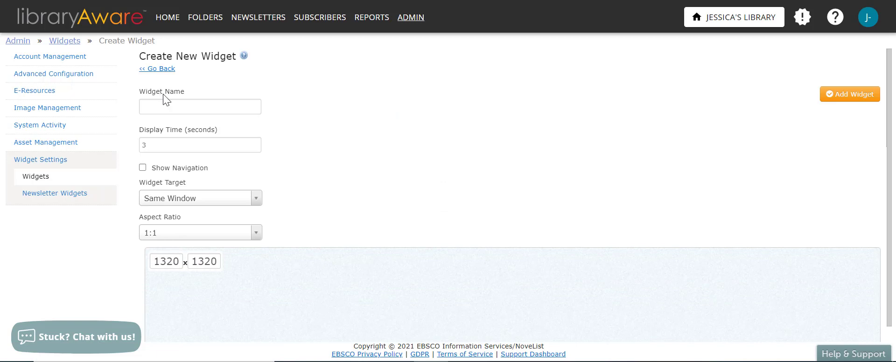
pyautogui.moveTo(208, 103)
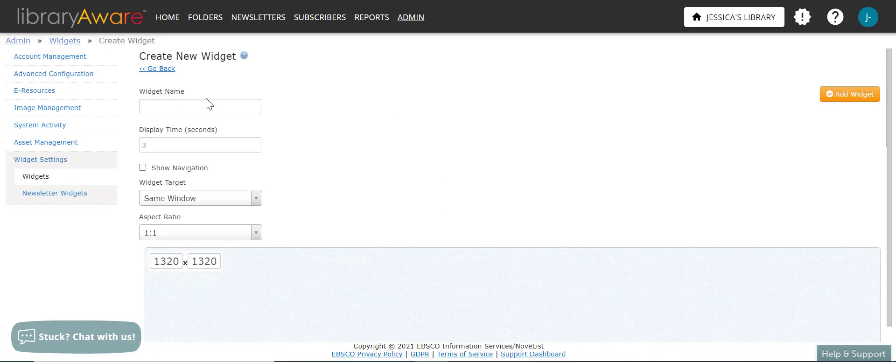
pyautogui.click(200, 107)
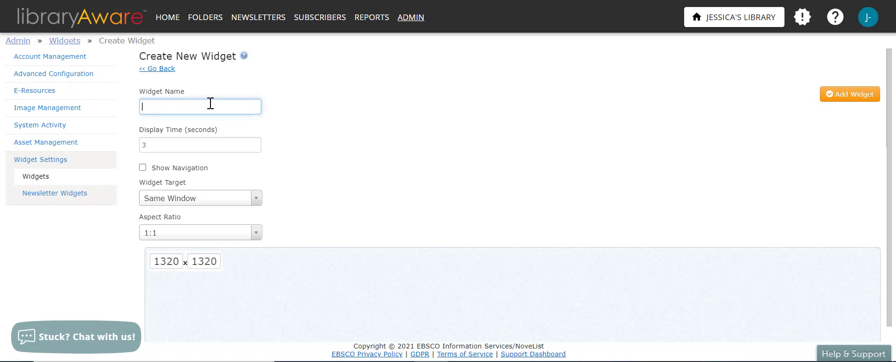
pyautogui.write('Library Events')
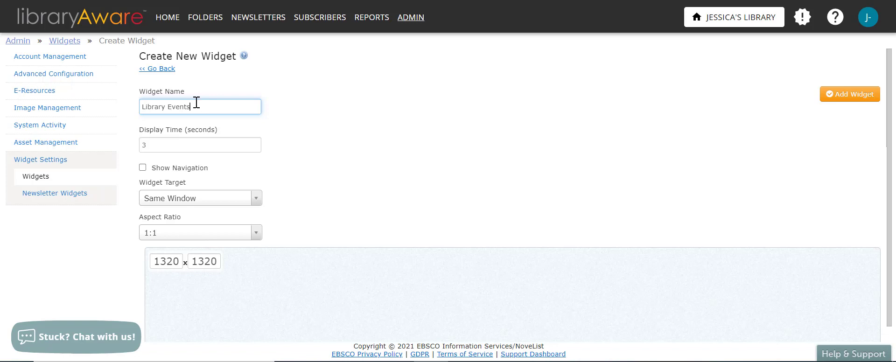
pyautogui.click(199, 144)
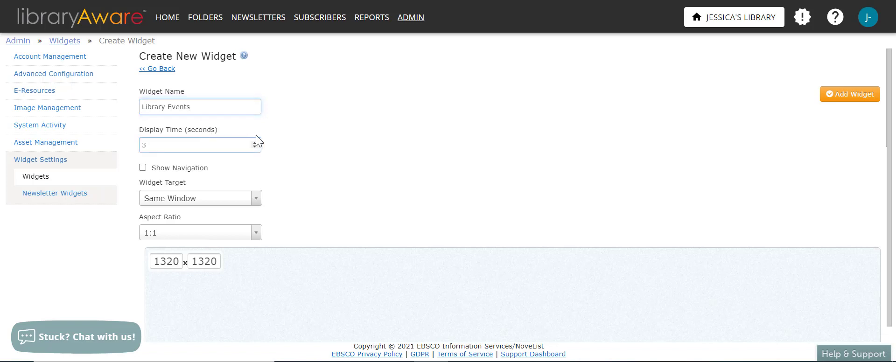
# - Set the display time to 3.5 seconds and turn on Show Navigation
pyautogui.click(199, 145)
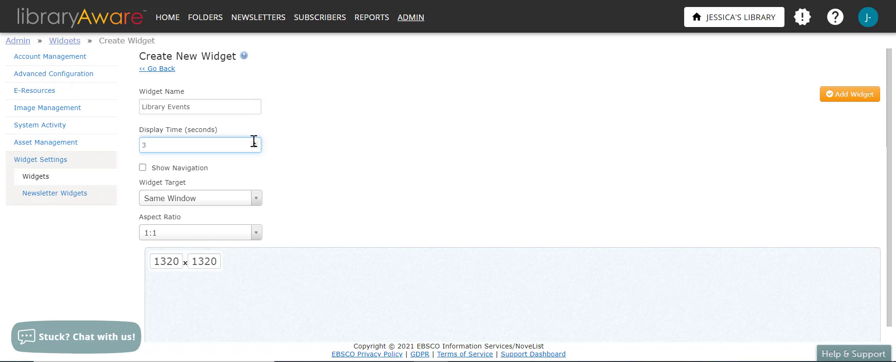
pyautogui.write('.1')
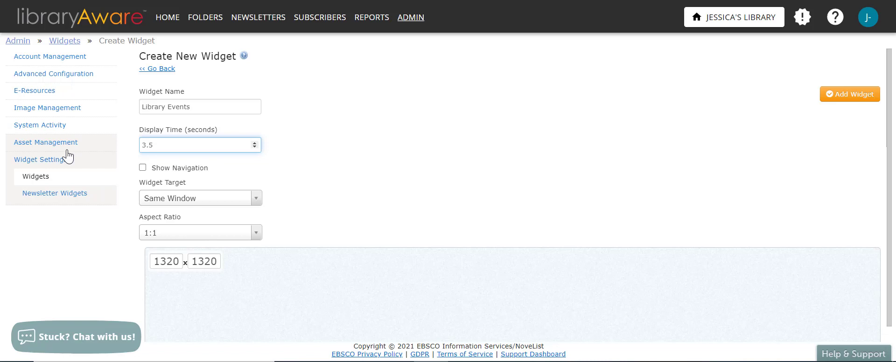
pyautogui.click(143, 167)
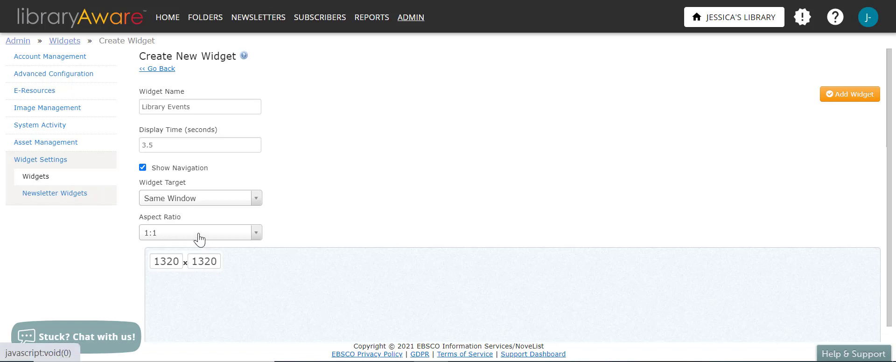
pyautogui.scroll(-3)
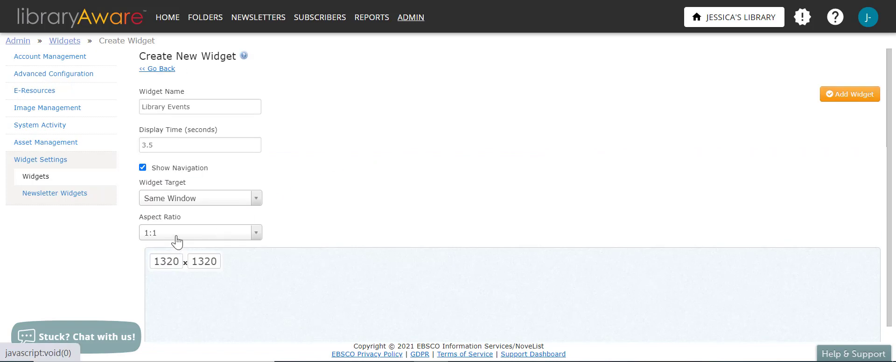
pyautogui.moveTo(180, 244)
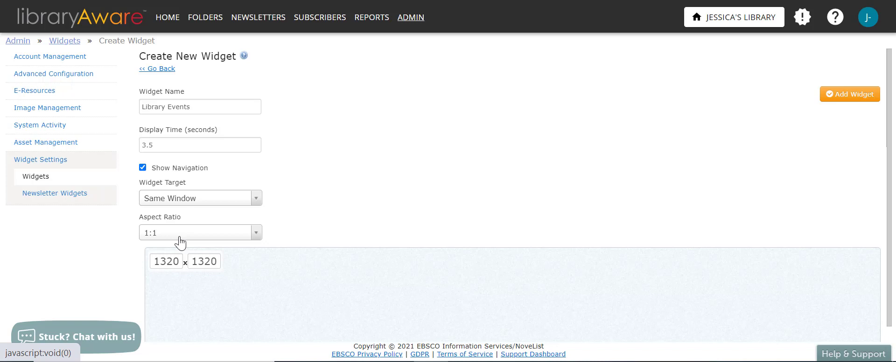
pyautogui.moveTo(114, 246)
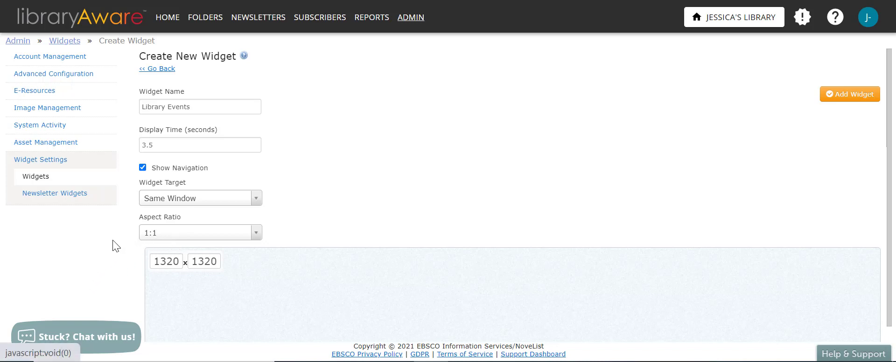
pyautogui.moveTo(97, 250)
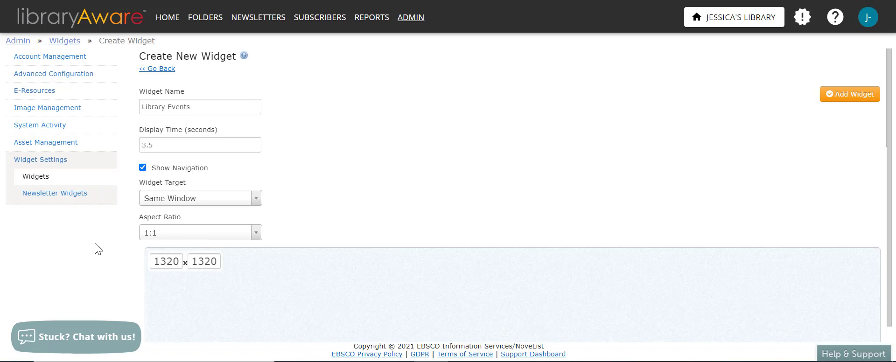
pyautogui.moveTo(167, 256)
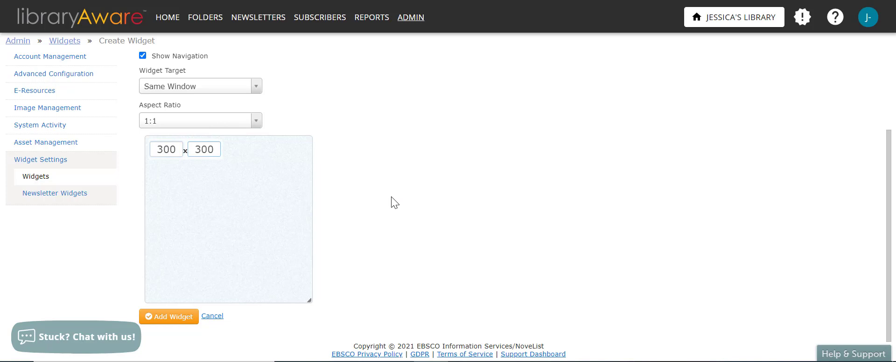
# - Add the 300 × 300 Library Events widget so it appears in the widgets list
pyautogui.click(169, 316)
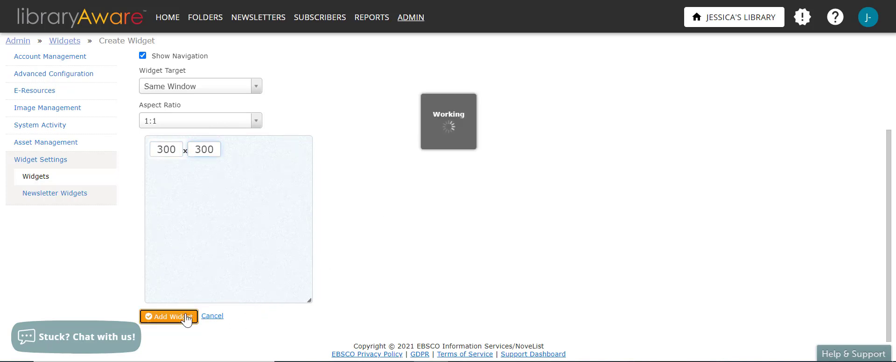
pyautogui.click(168, 316)
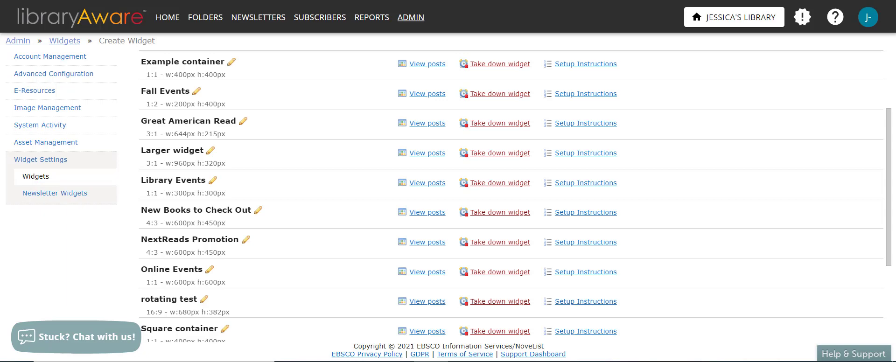
pyautogui.moveTo(182, 175)
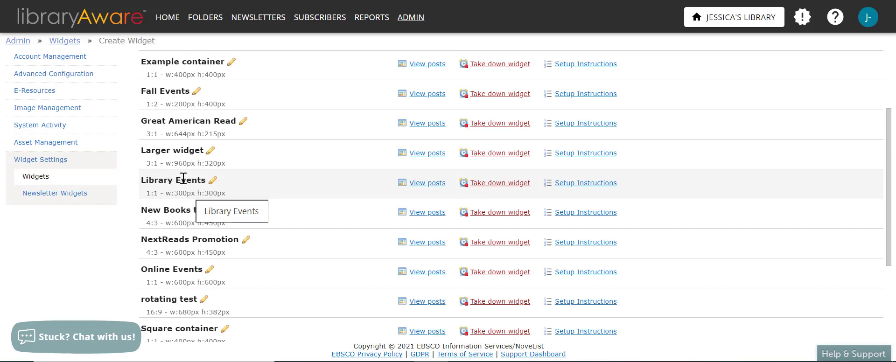
pyautogui.moveTo(585, 183)
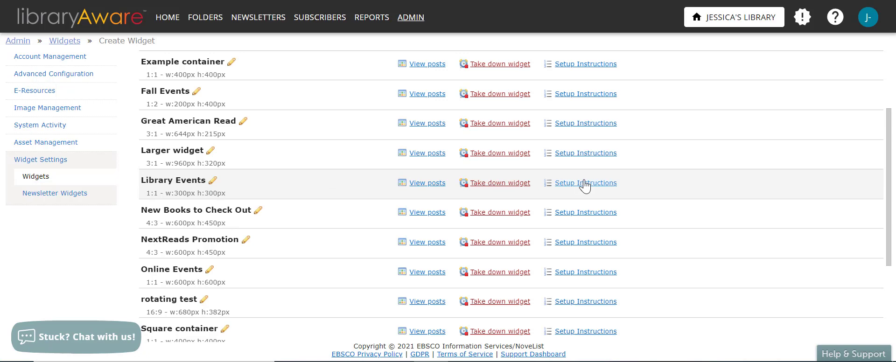
# - Show the Library Events widget's setup instructions with its HTML and JavaScript embed snippets
pyautogui.click(585, 183)
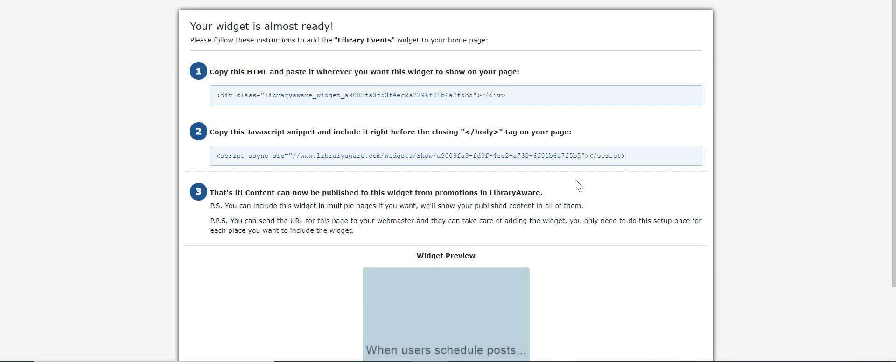
pyautogui.moveTo(575, 183)
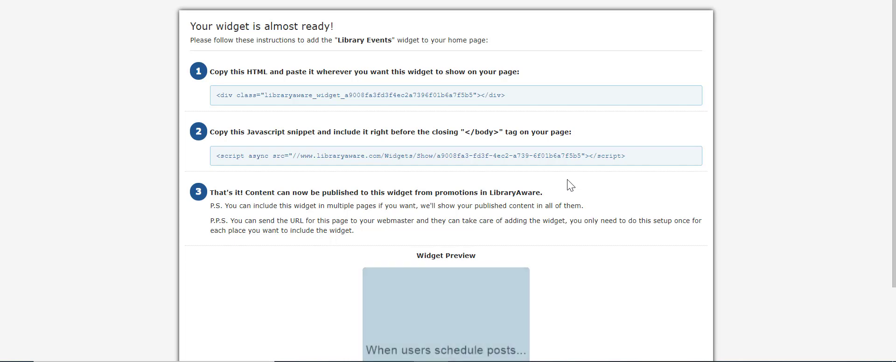
pyautogui.moveTo(567, 174)
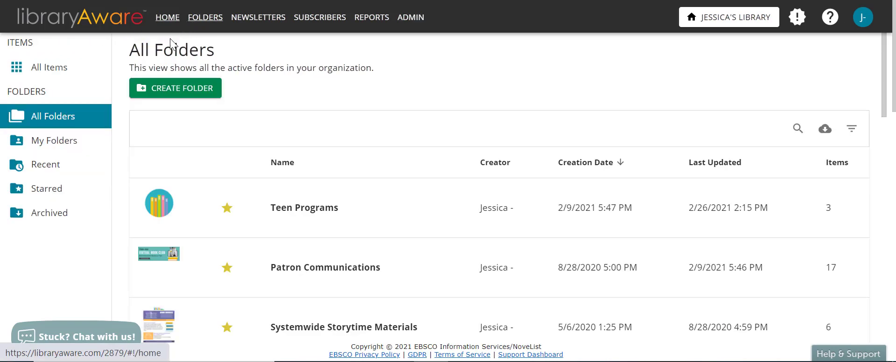
# - Leave the All Folders list and start a new design from the template search page
pyautogui.scroll(-3)
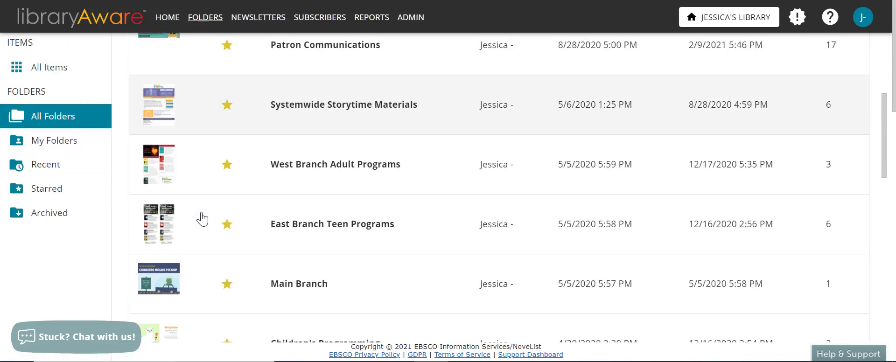
pyautogui.scroll(-3)
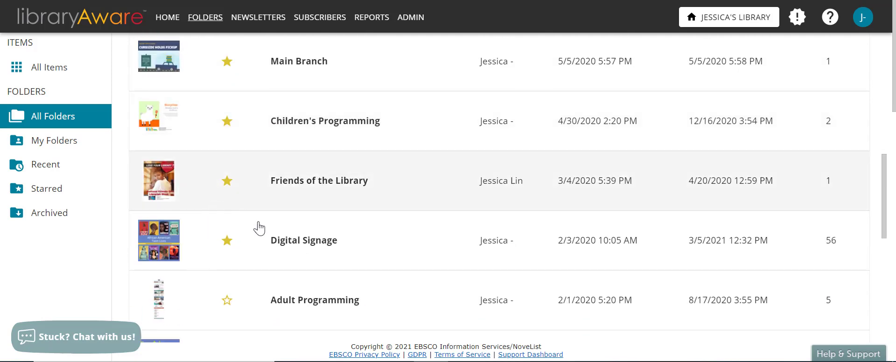
pyautogui.click(303, 240)
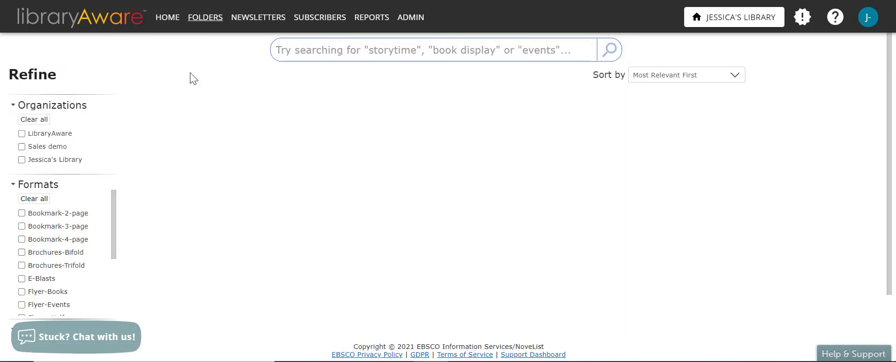
# - Search templates for '1:1 virtual book club' and create a design from the Book Club 1:1 Widget template
pyautogui.click(434, 50)
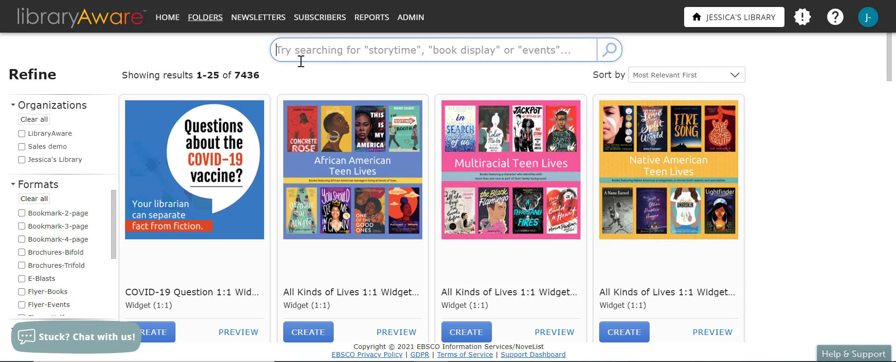
pyautogui.scroll(-3)
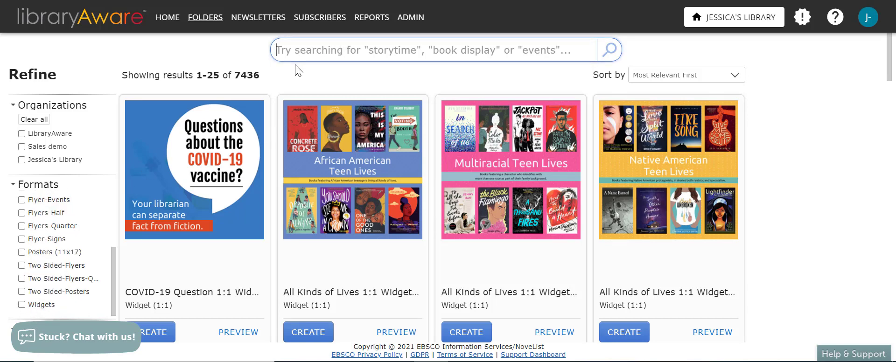
pyautogui.write('1:1')
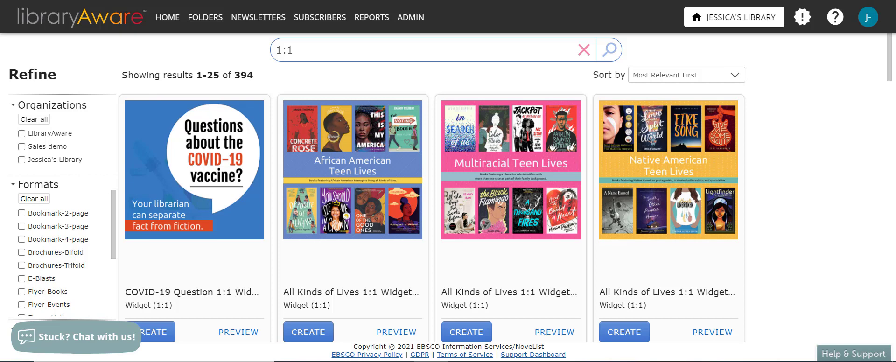
pyautogui.moveTo(281, 75)
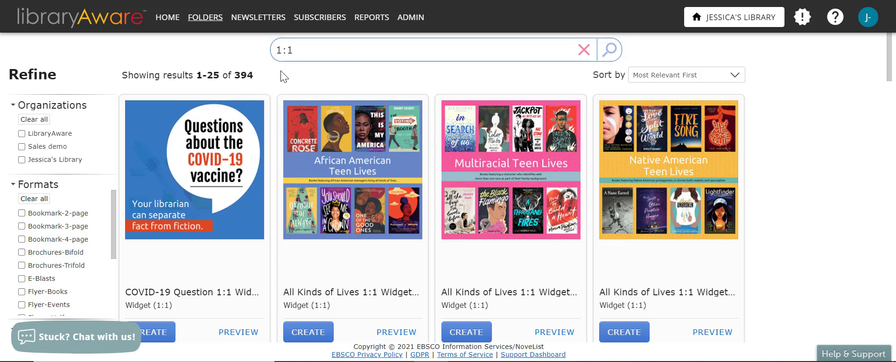
pyautogui.write('virtual book club')
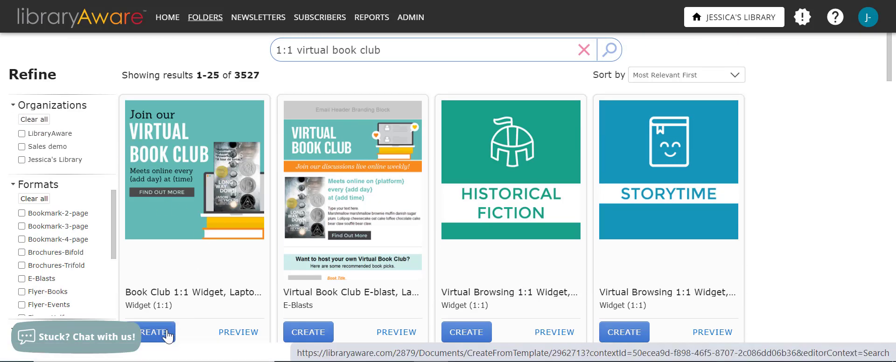
pyautogui.click(155, 332)
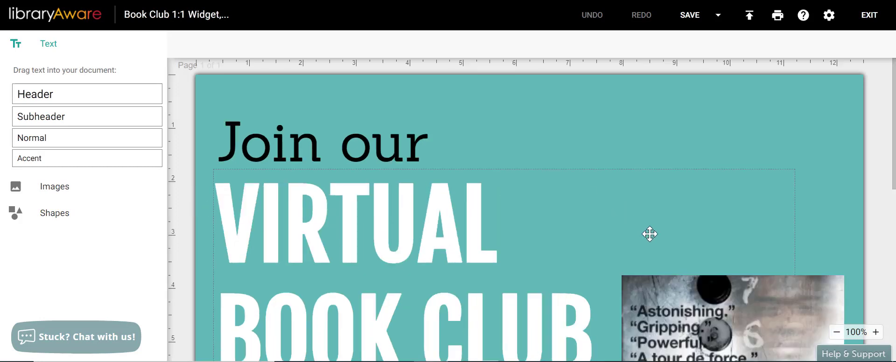
# - Replace the {add day} and {time} placeholders so the line reads 'Meets online every Monday at 7pm'
pyautogui.click(836, 332)
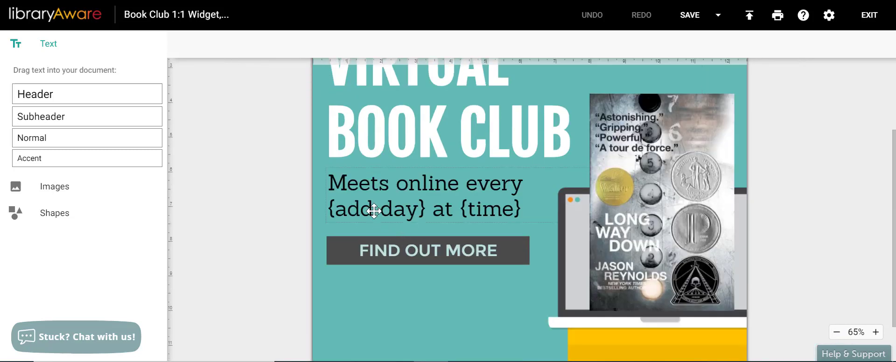
pyautogui.doubleClick(377, 208)
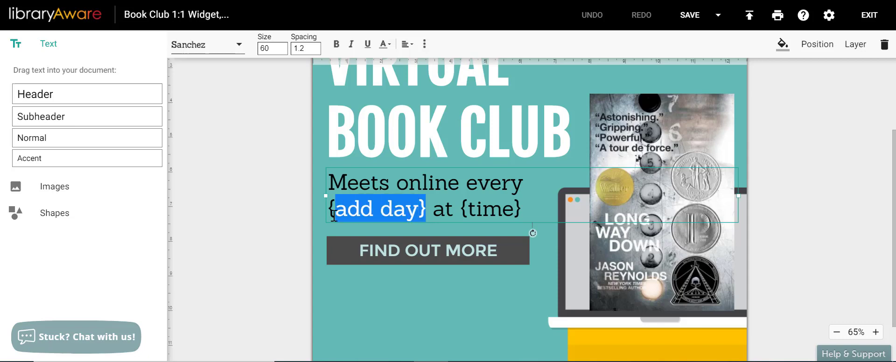
pyautogui.write('Mon')
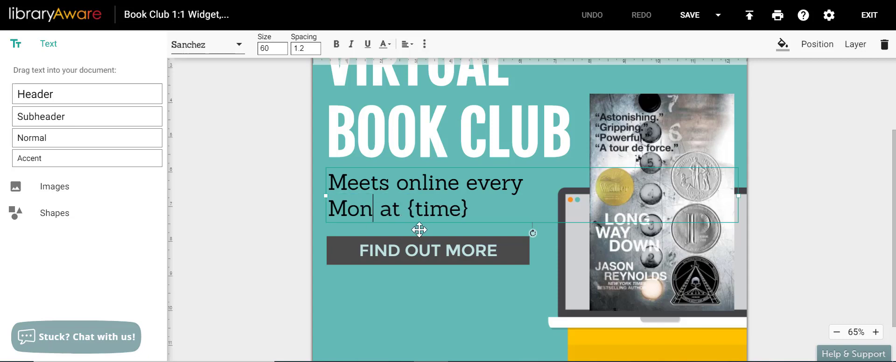
pyautogui.write('day')
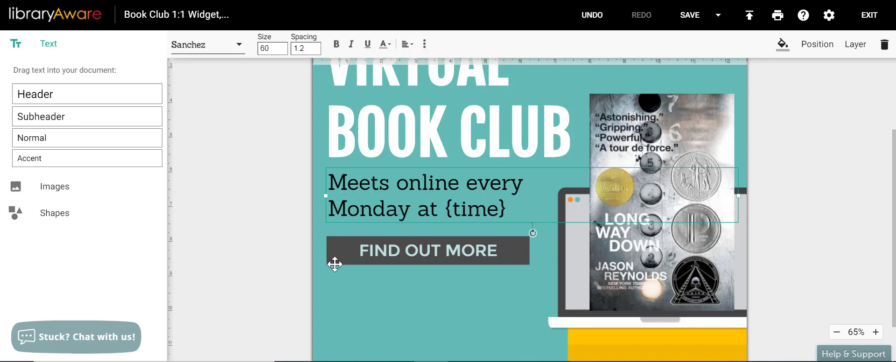
pyautogui.doubleClick(474, 208)
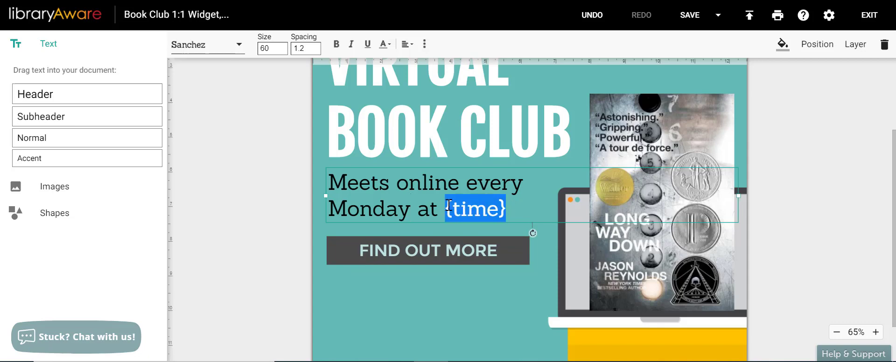
pyautogui.write('7pm')
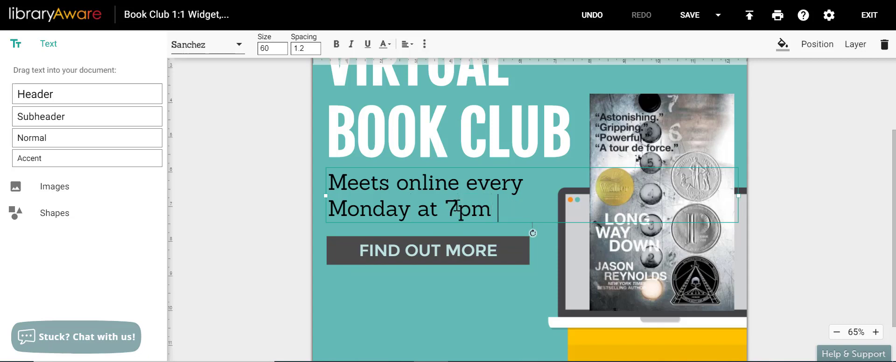
# - Select the book cover image and begin replacing it
pyautogui.click(201, 288)
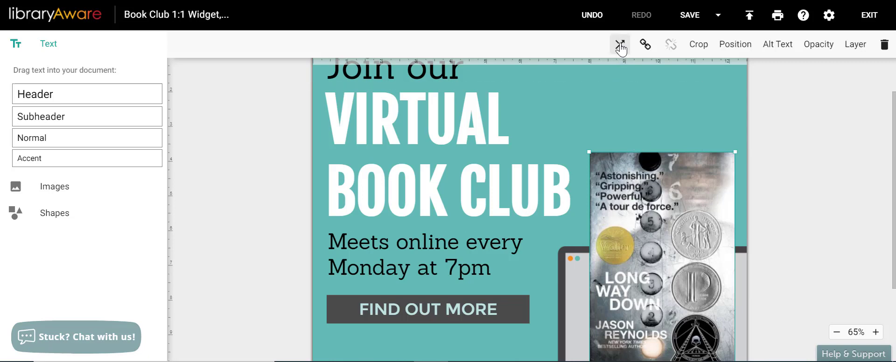
pyautogui.click(620, 44)
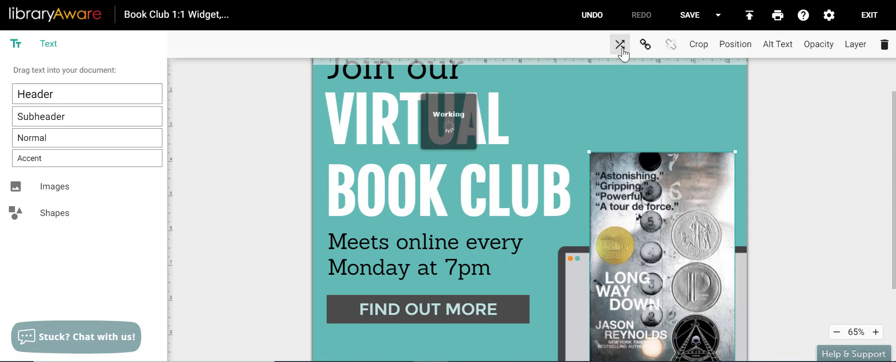
# - Search book jackets for 'propos' by title in the Image Selector
pyautogui.click(620, 44)
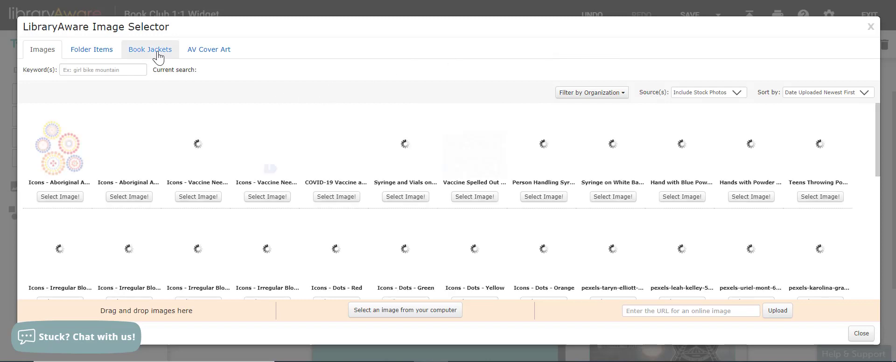
pyautogui.click(150, 50)
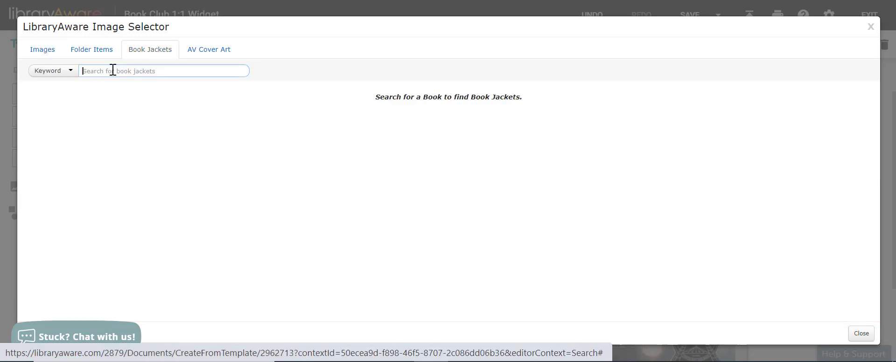
pyautogui.write('proposal')
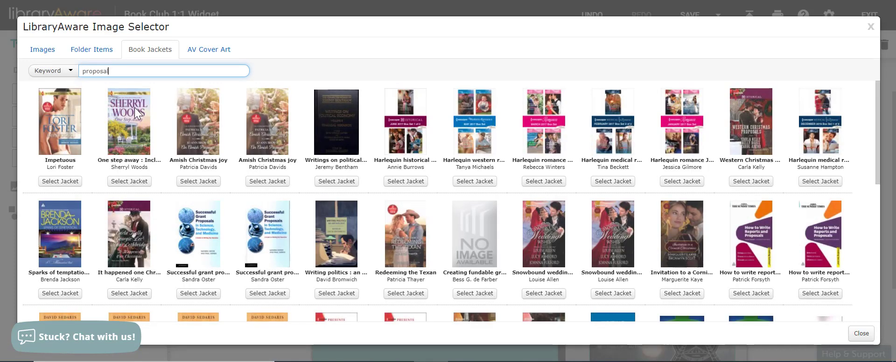
pyautogui.click(51, 70)
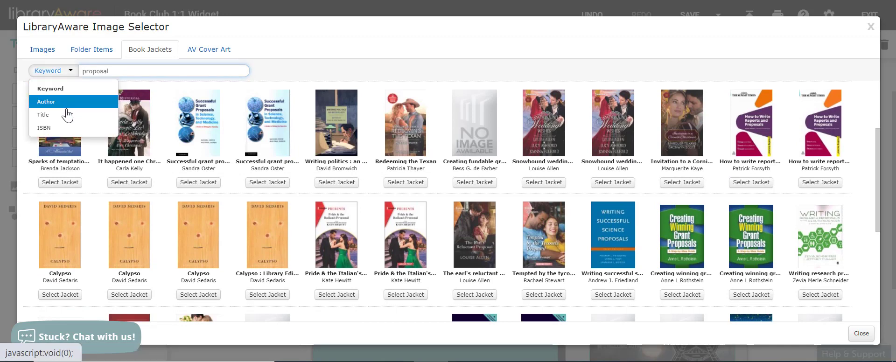
pyautogui.click(42, 114)
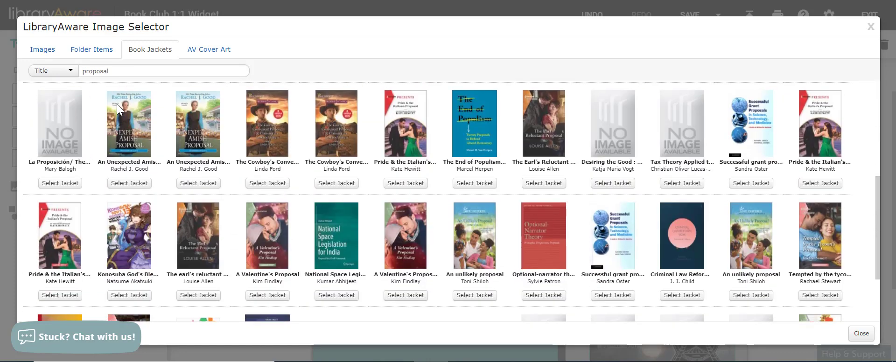
# - Search by author 'jasmine gu' instead and select The Proposal jacket for the design
pyautogui.click(52, 70)
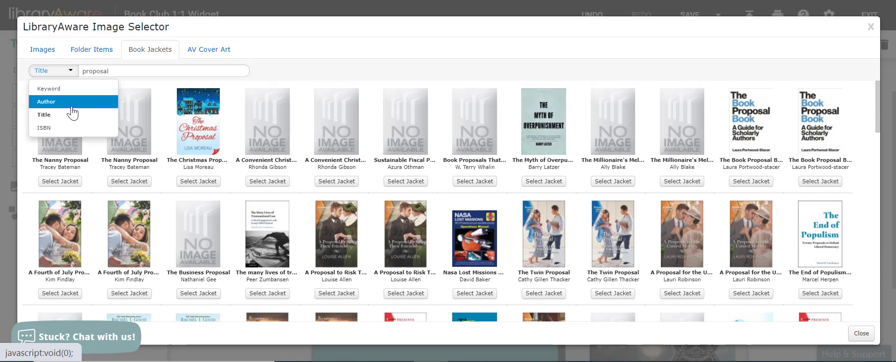
pyautogui.click(45, 102)
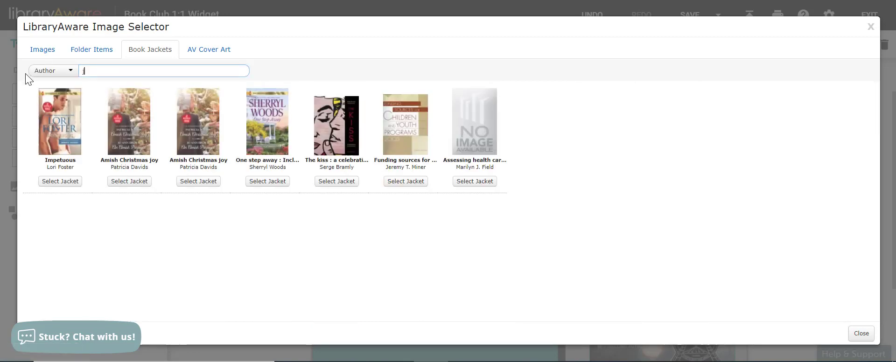
pyautogui.write('jasmine guillory')
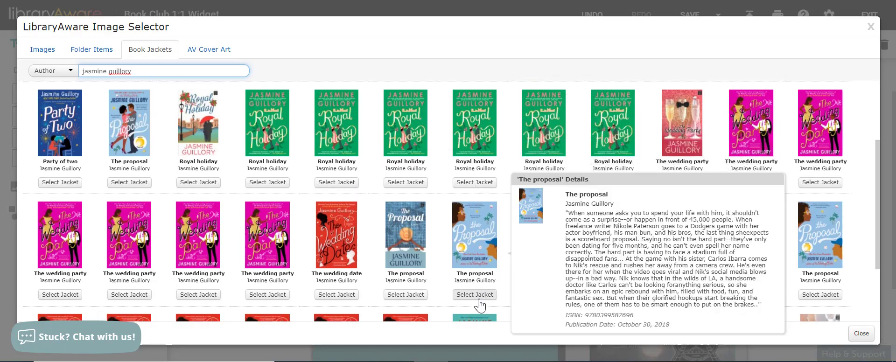
pyautogui.click(474, 295)
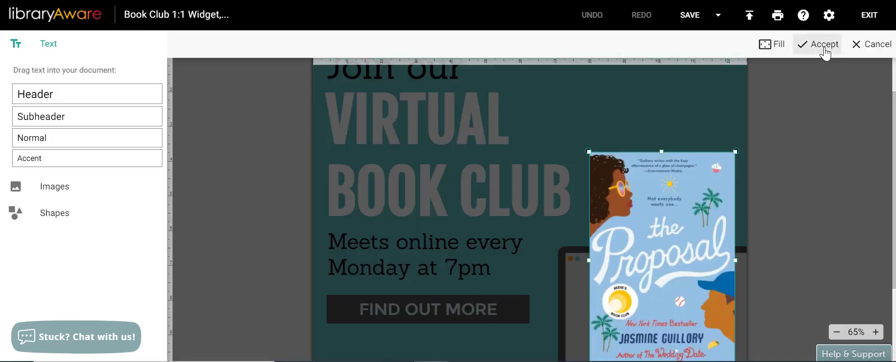
# - Accept the placed Proposal jacket and save the design, reaching the item-name prompt
pyautogui.click(821, 44)
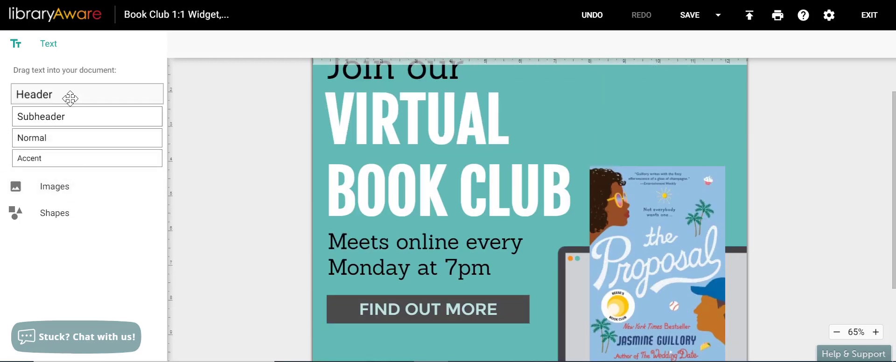
pyautogui.moveTo(75, 187)
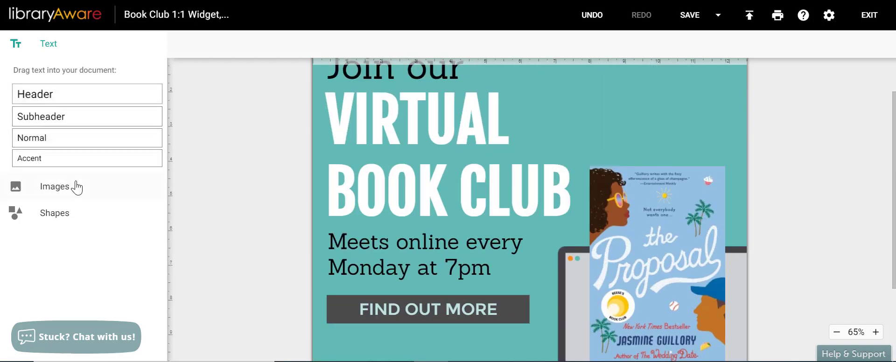
pyautogui.click(54, 187)
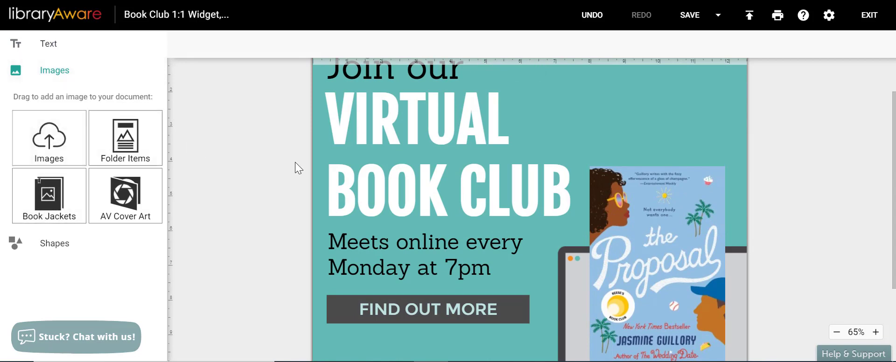
pyautogui.moveTo(240, 210)
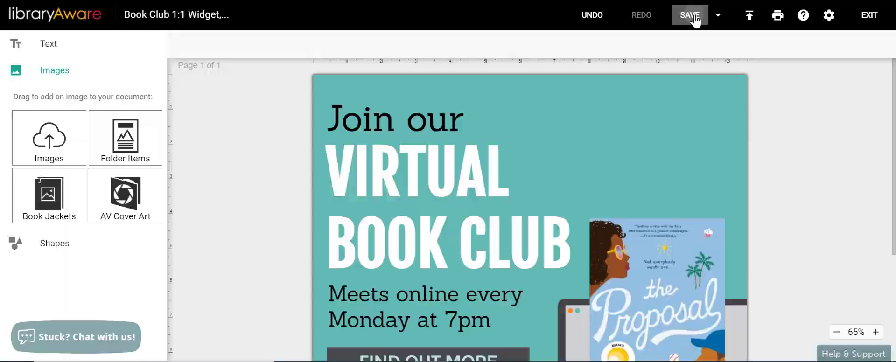
pyautogui.click(689, 15)
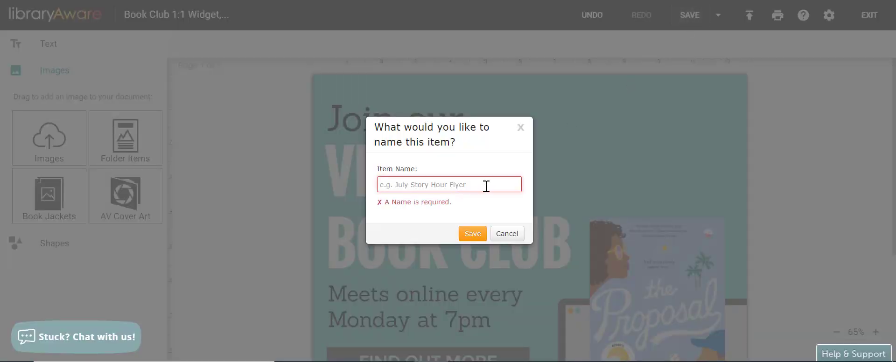
# - Save the design as 'Virtual Book Club Widget' and bring up the publishing destinations
pyautogui.write('Virtual Book Club Widget')
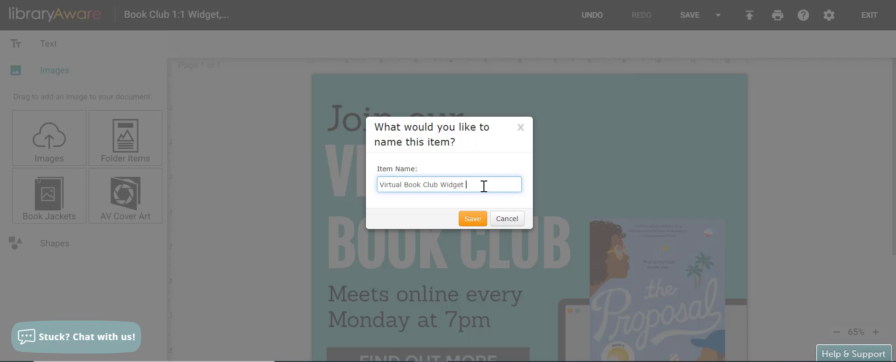
pyautogui.click(472, 218)
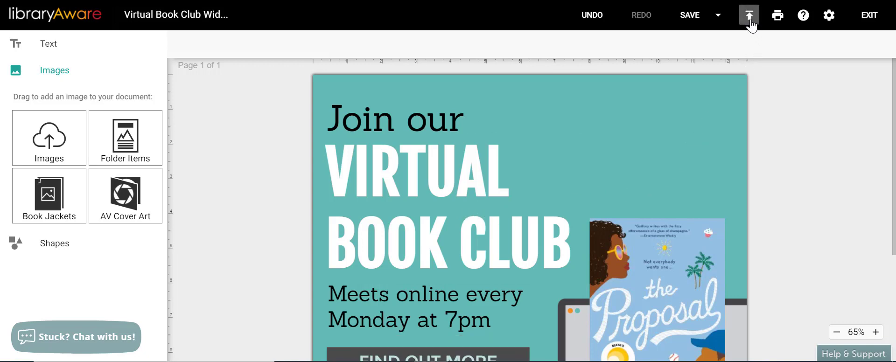
pyautogui.click(747, 15)
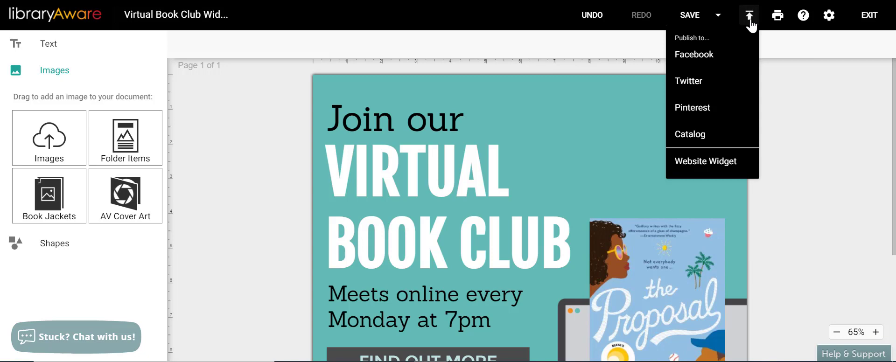
pyautogui.moveTo(698, 169)
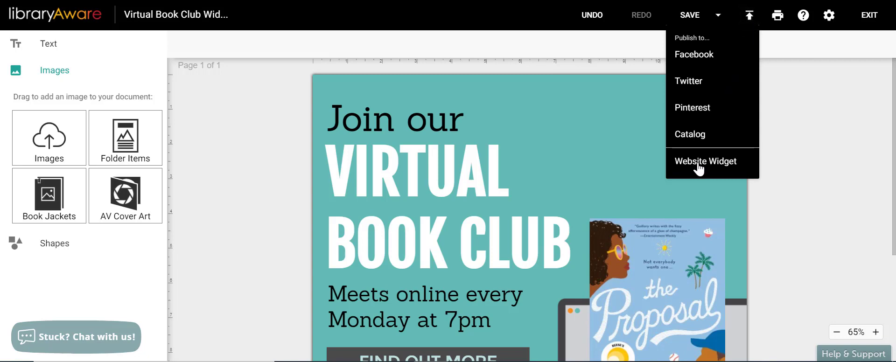
# - Choose Website Widget as the destination, reaching the slide scheduling page
pyautogui.click(705, 162)
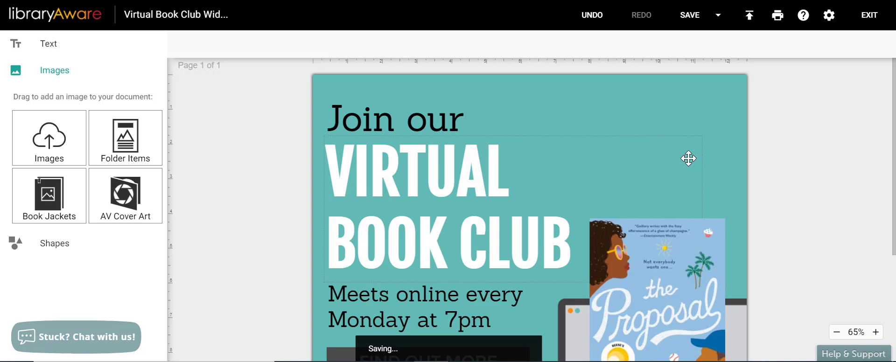
pyautogui.click(869, 15)
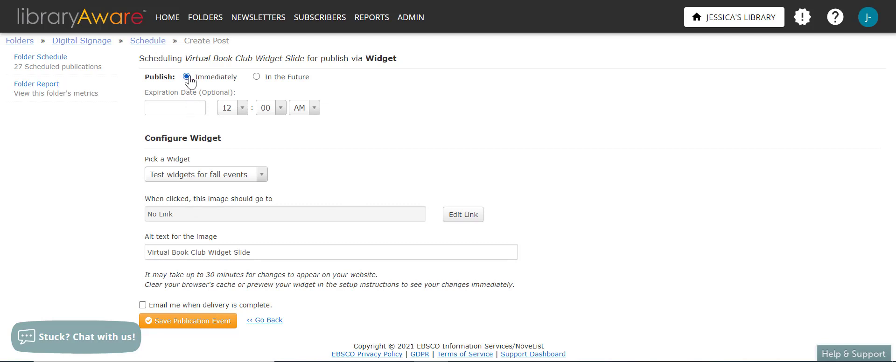
# - Schedule the slide for a future date, March 8, 2021 at 10:00 AM
pyautogui.click(185, 77)
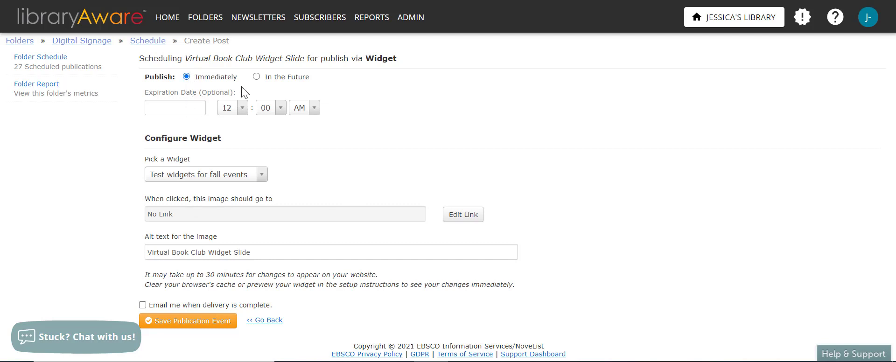
pyautogui.click(256, 76)
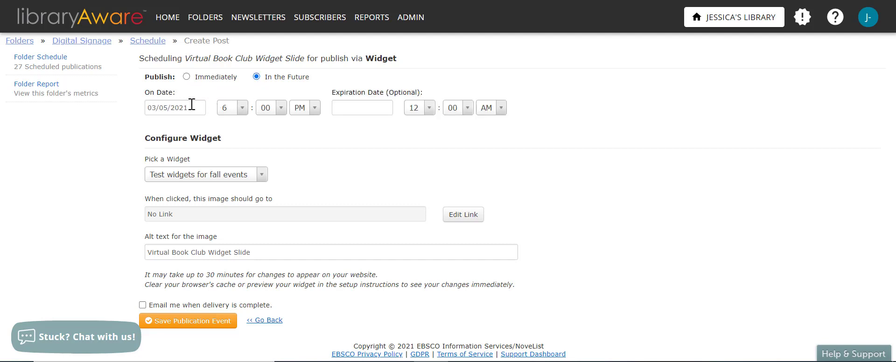
pyautogui.click(175, 107)
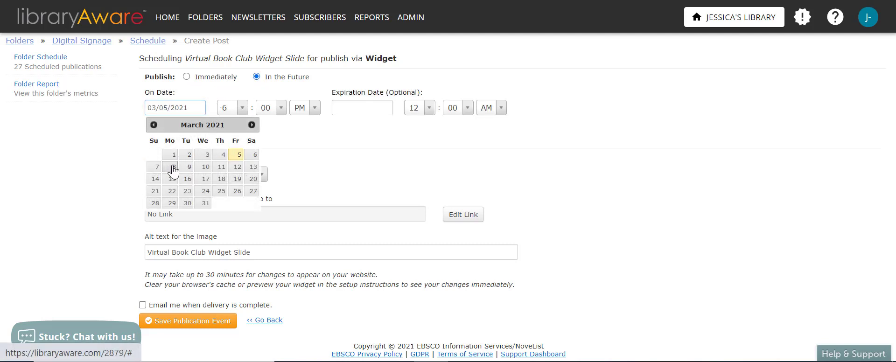
pyautogui.click(172, 167)
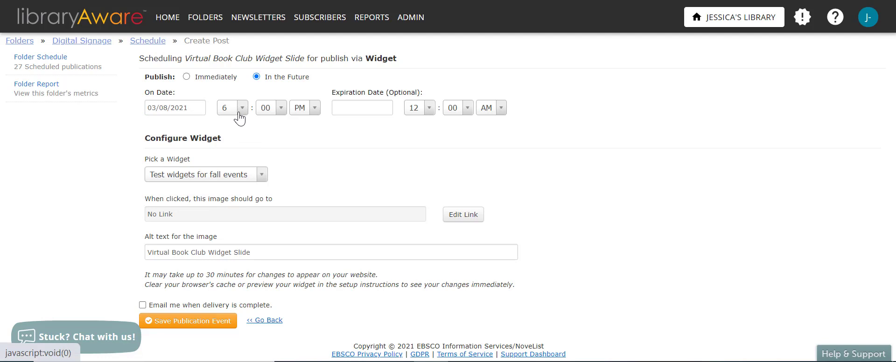
pyautogui.click(240, 108)
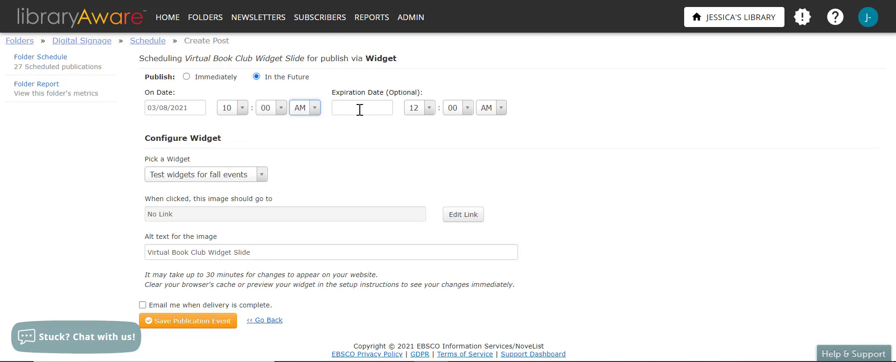
pyautogui.moveTo(349, 123)
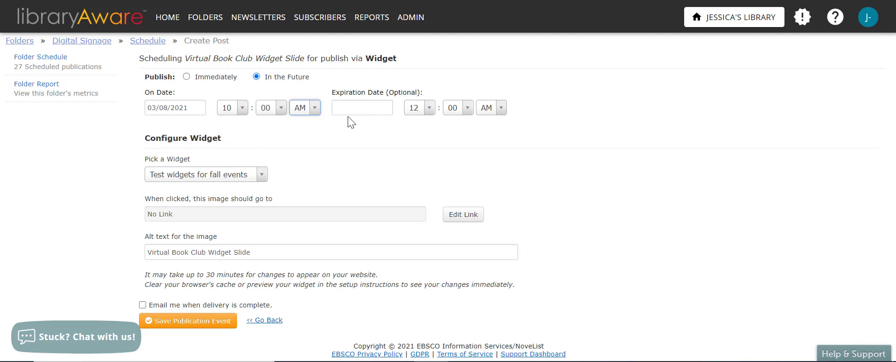
pyautogui.moveTo(336, 122)
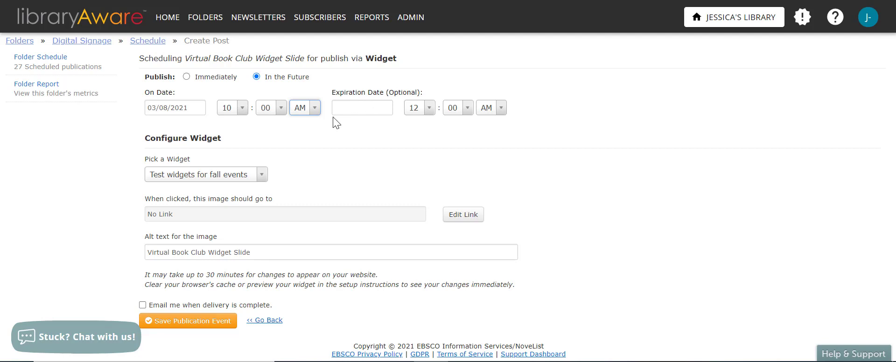
pyautogui.moveTo(419, 142)
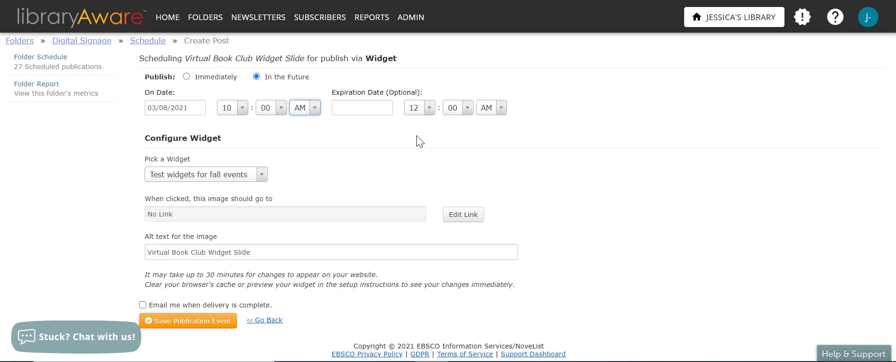
pyautogui.moveTo(261, 180)
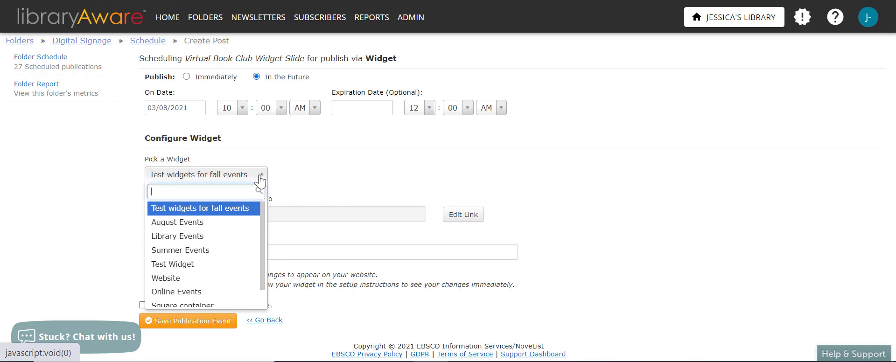
# - Choose Library Events as the target widget for the slide
pyautogui.click(177, 236)
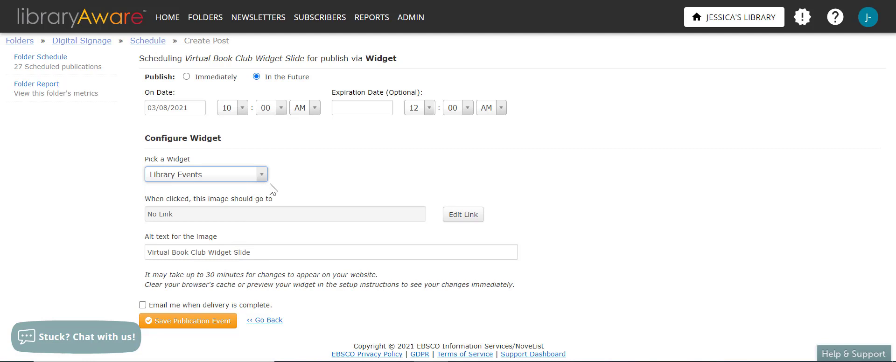
pyautogui.moveTo(290, 174)
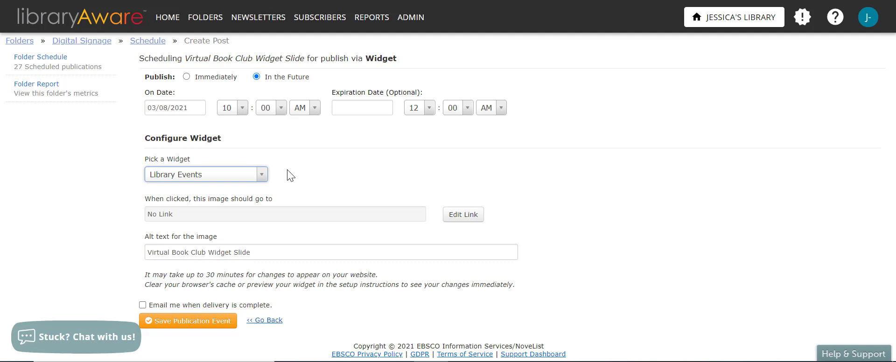
pyautogui.moveTo(281, 175)
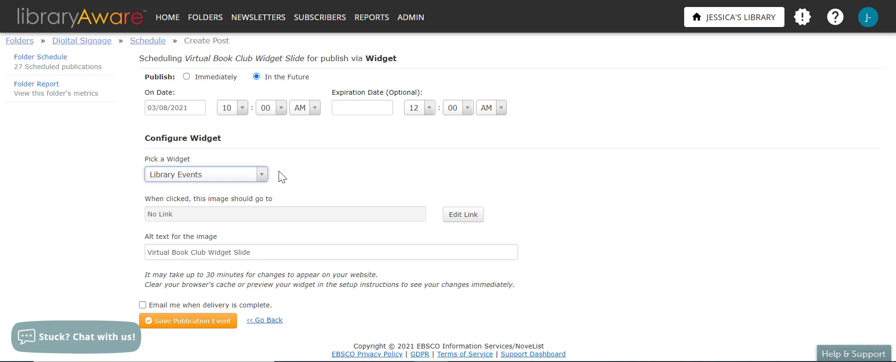
pyautogui.moveTo(463, 214)
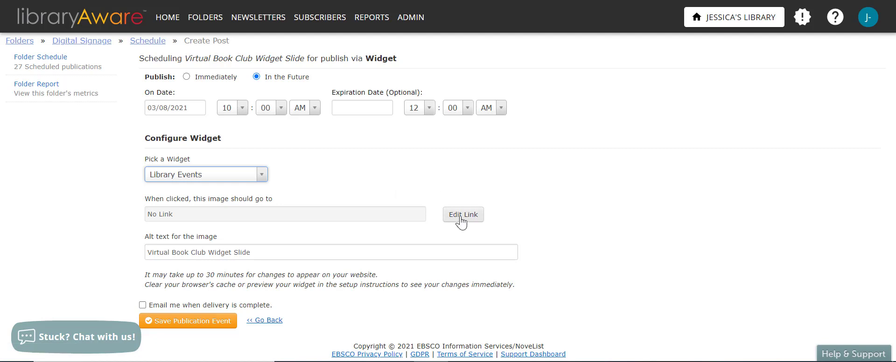
pyautogui.click(461, 214)
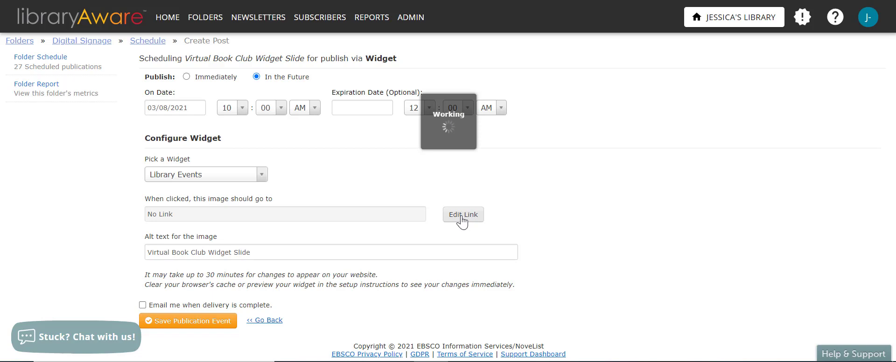
pyautogui.click(462, 214)
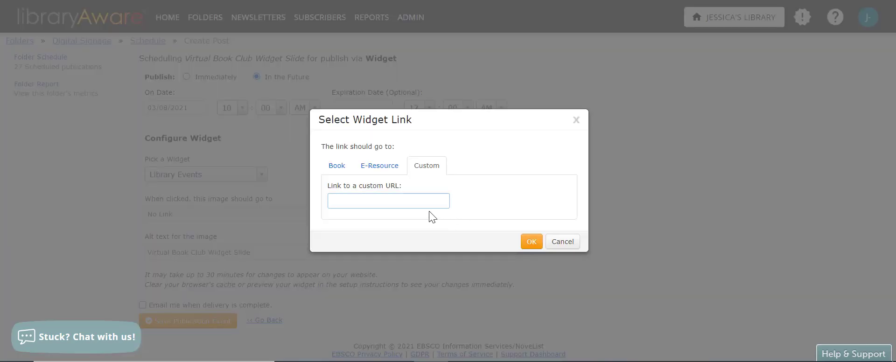
pyautogui.write('https://www.libraryaware.co')
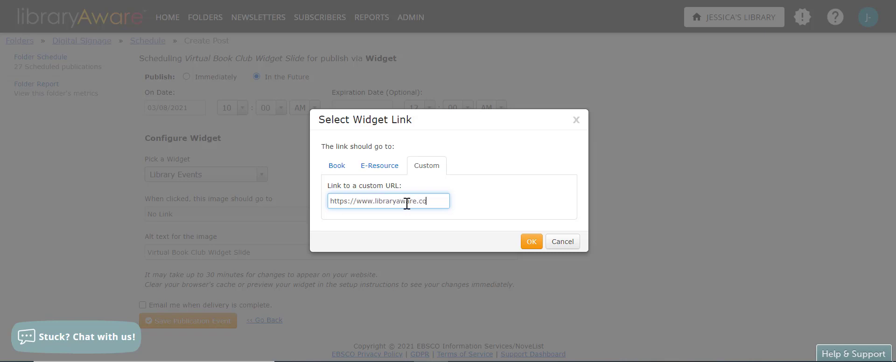
pyautogui.click(530, 241)
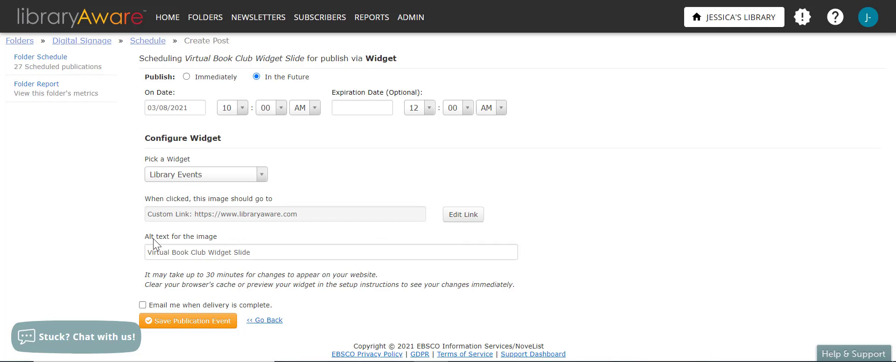
pyautogui.moveTo(205, 242)
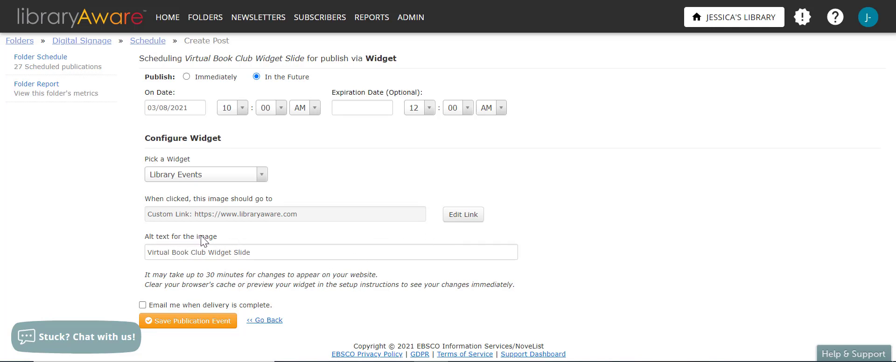
pyautogui.moveTo(307, 236)
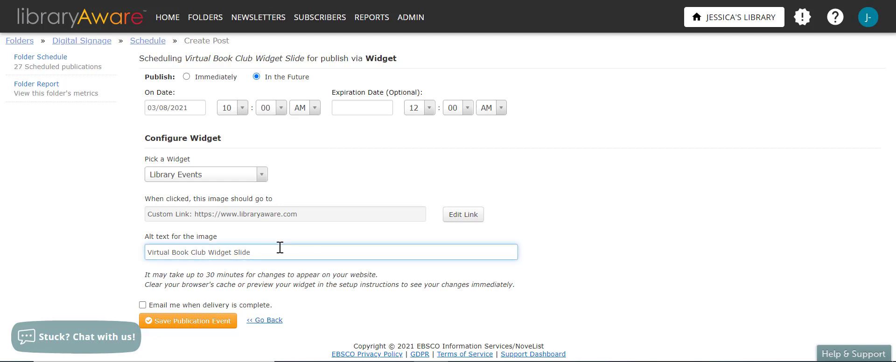
# - Set the alt text to "Virtual Book Club meets Mondays at 7pm" and save the publication event
pyautogui.write('meets')
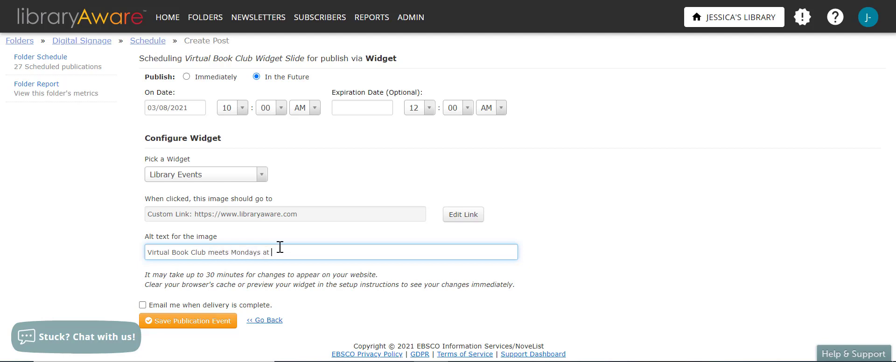
pyautogui.write('7pm')
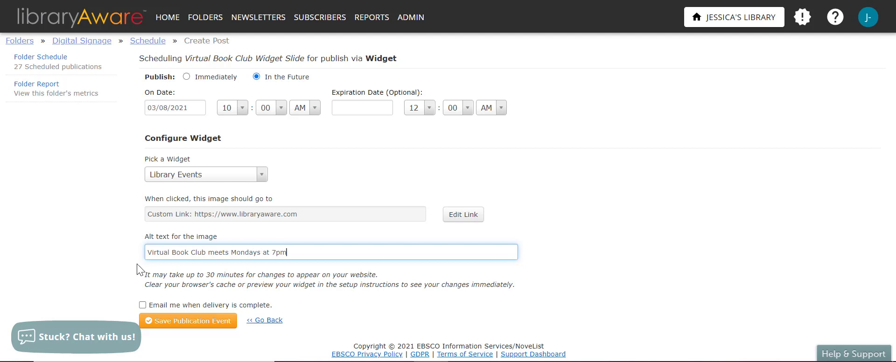
pyautogui.moveTo(167, 304)
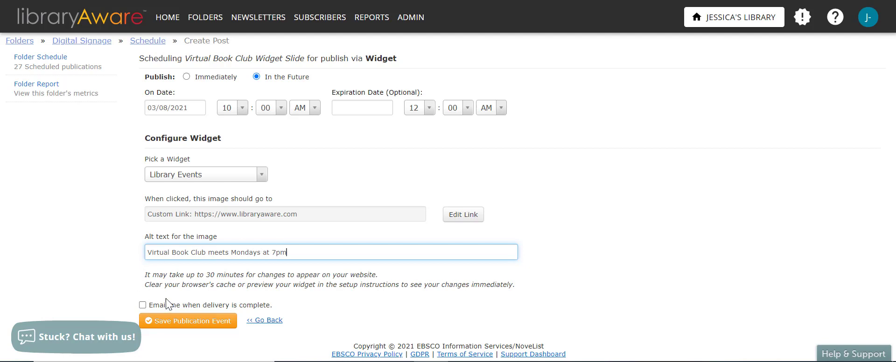
pyautogui.moveTo(116, 274)
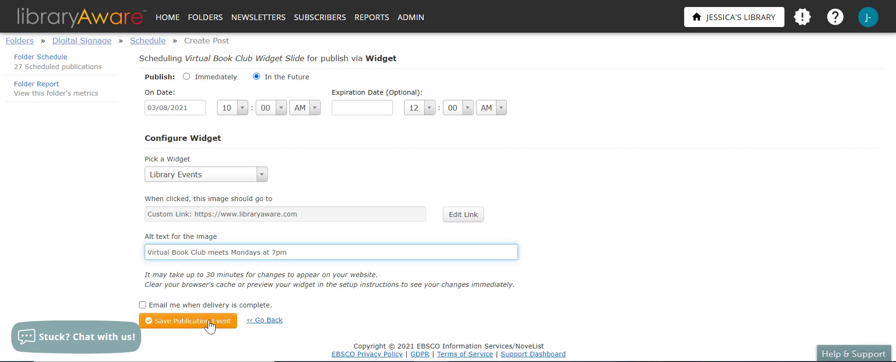
pyautogui.click(188, 320)
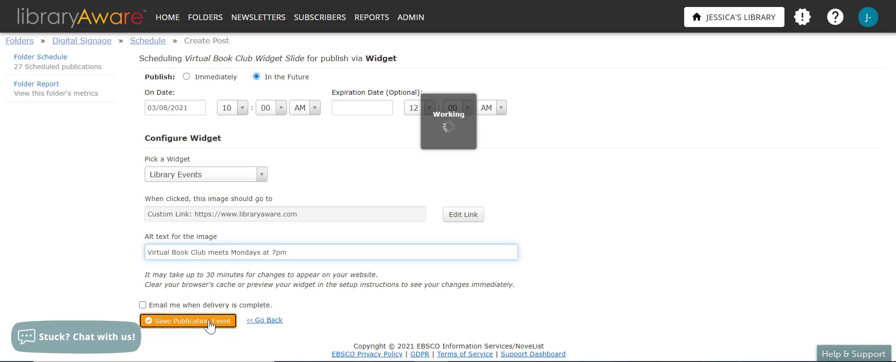
# - Confirm the save so the Virtual Book Club slide appears scheduled for 3/8/2021 10:00 AM
pyautogui.click(188, 320)
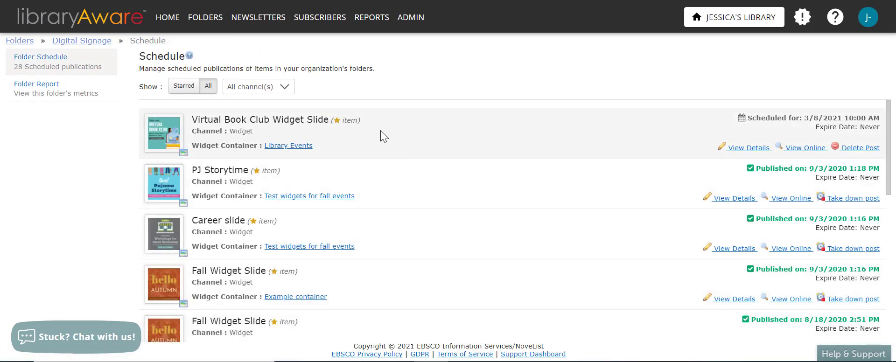
pyautogui.moveTo(877, 119)
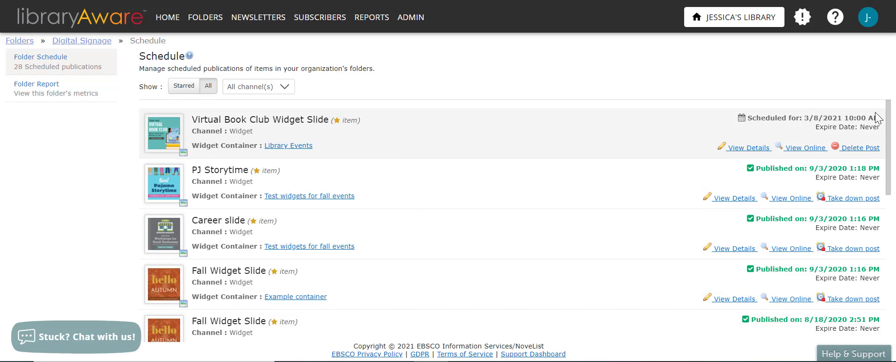
pyautogui.moveTo(748, 147)
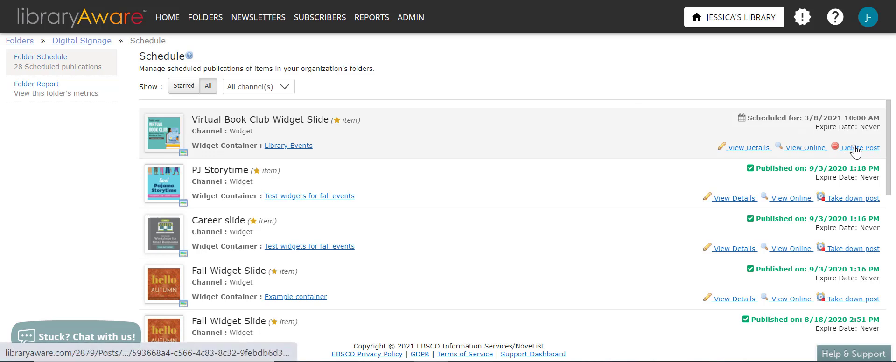
pyautogui.moveTo(404, 206)
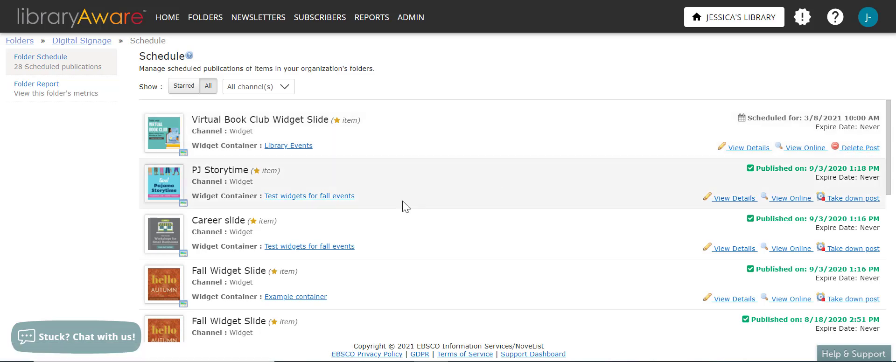
pyautogui.moveTo(390, 208)
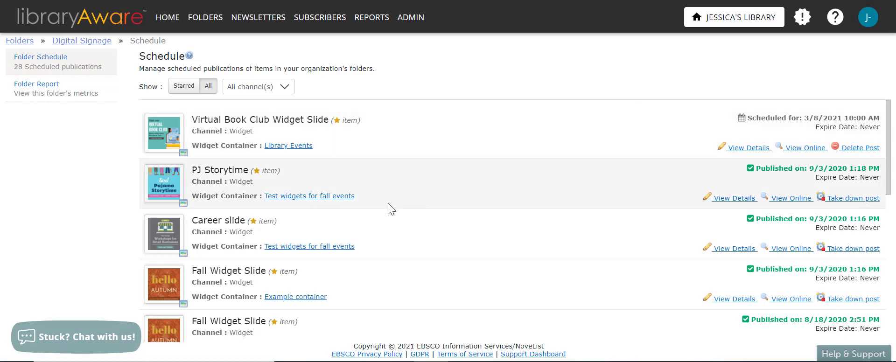
pyautogui.moveTo(452, 190)
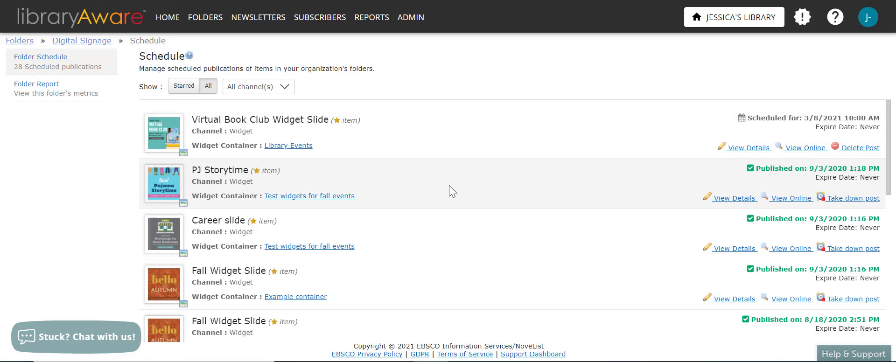
pyautogui.moveTo(430, 193)
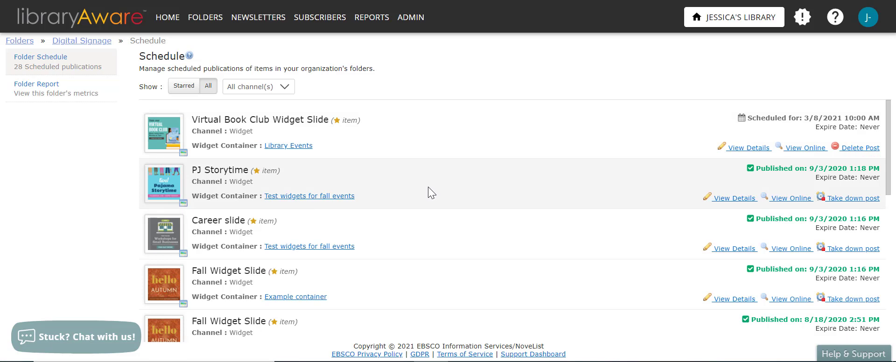
pyautogui.moveTo(140, 229)
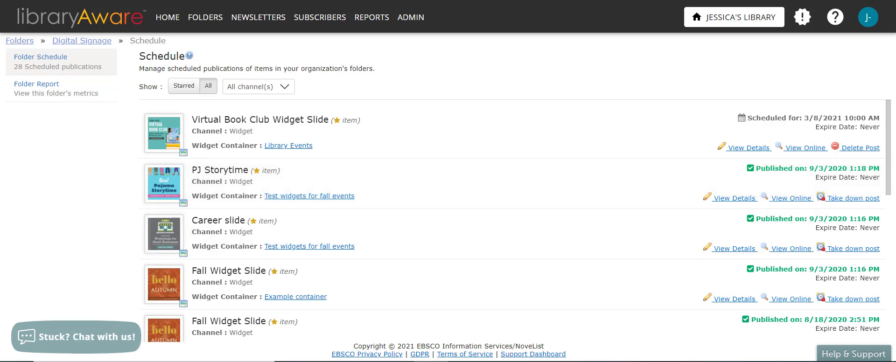
pyautogui.moveTo(106, 173)
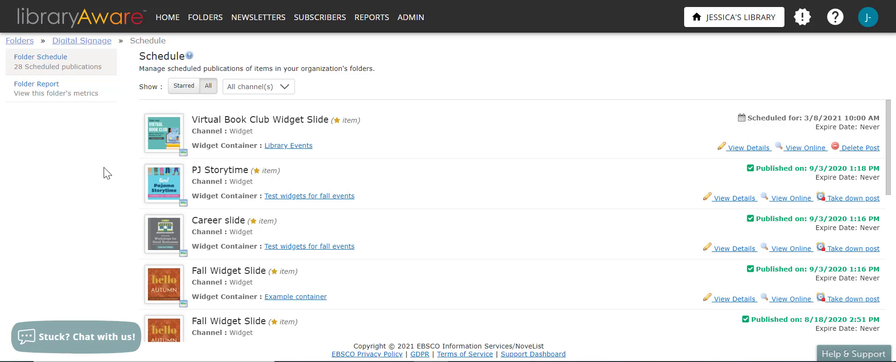
# - Go to the Digital Signage folder and bring up options for African American Teen Lives
pyautogui.click(205, 17)
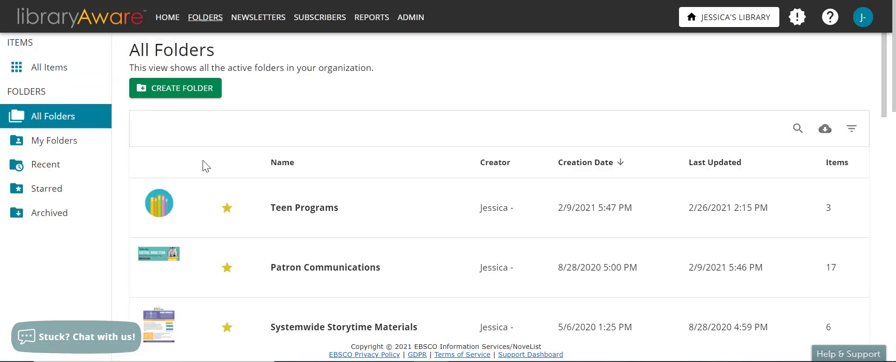
pyautogui.scroll(-3)
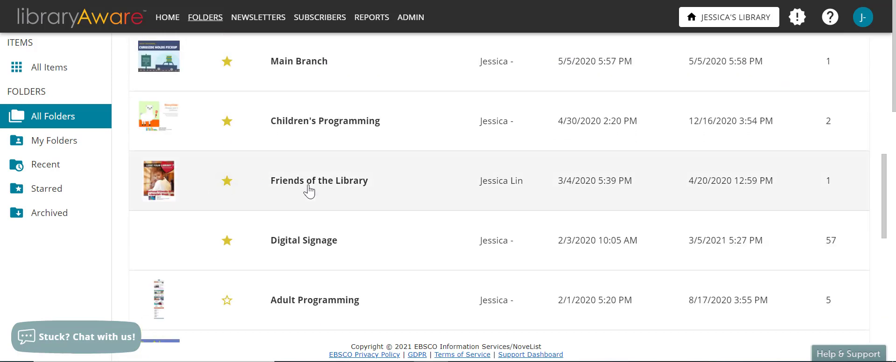
pyautogui.click(303, 240)
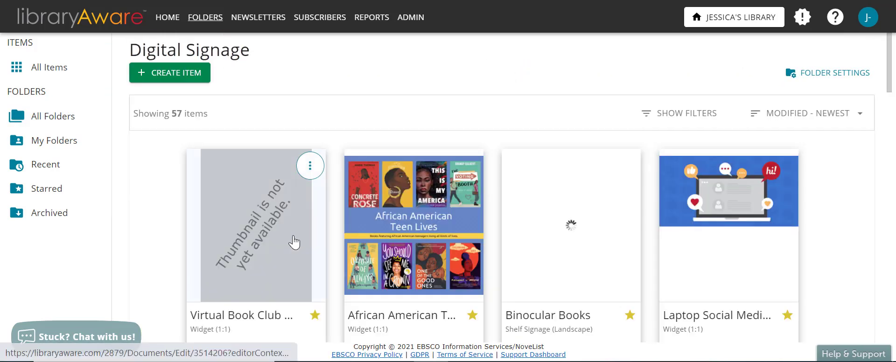
pyautogui.moveTo(434, 208)
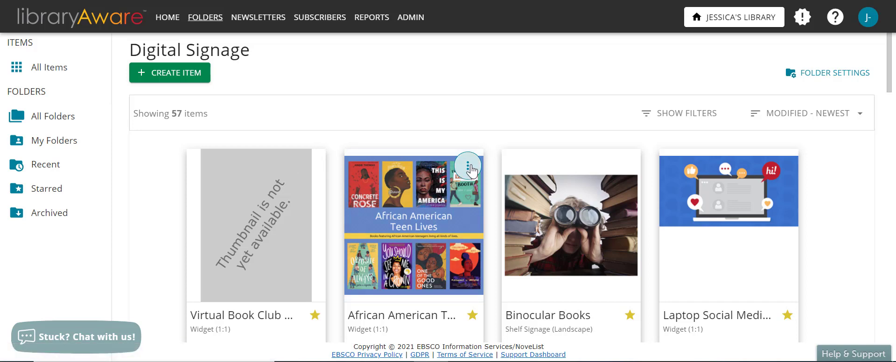
pyautogui.click(468, 165)
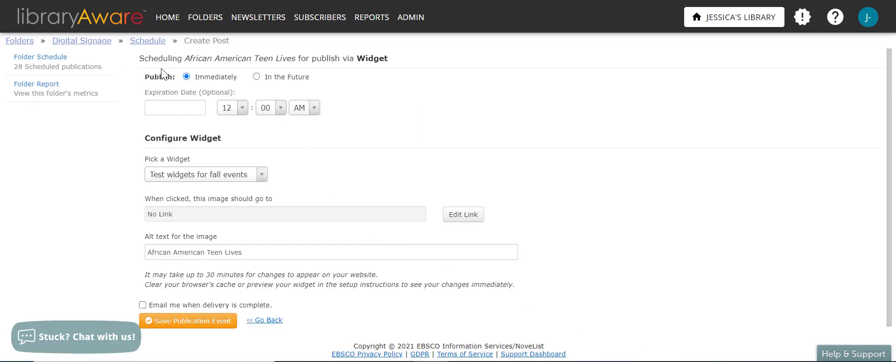
pyautogui.moveTo(443, 100)
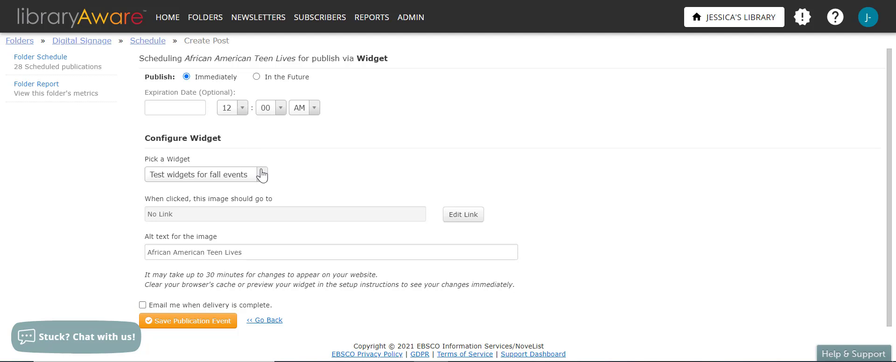
# - Publish African American Teen Lives immediately to the Library Events widget and save
pyautogui.click(205, 175)
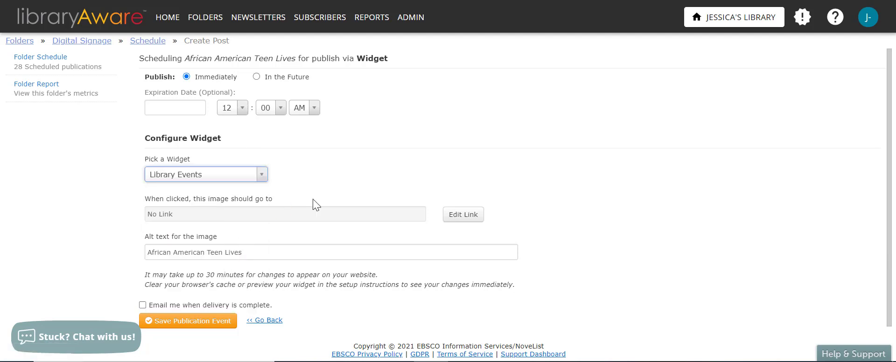
pyautogui.moveTo(463, 214)
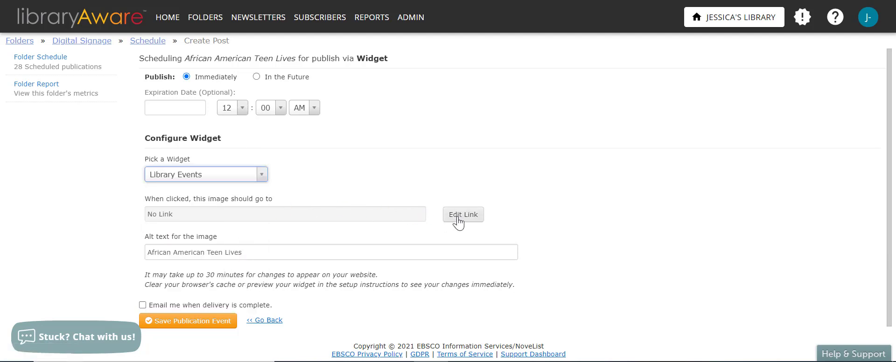
pyautogui.moveTo(442, 221)
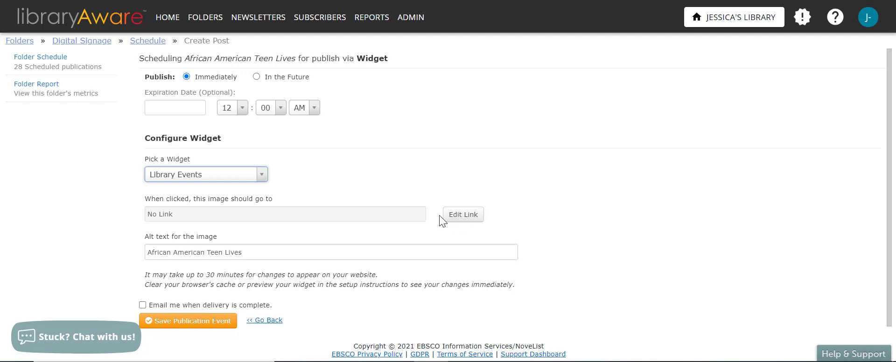
pyautogui.moveTo(322, 267)
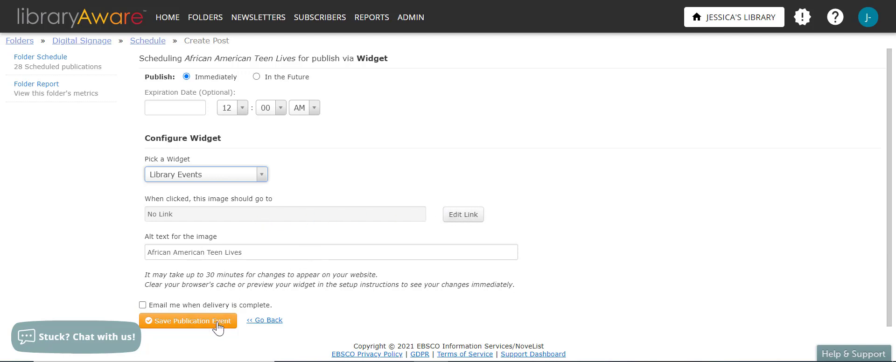
pyautogui.click(188, 320)
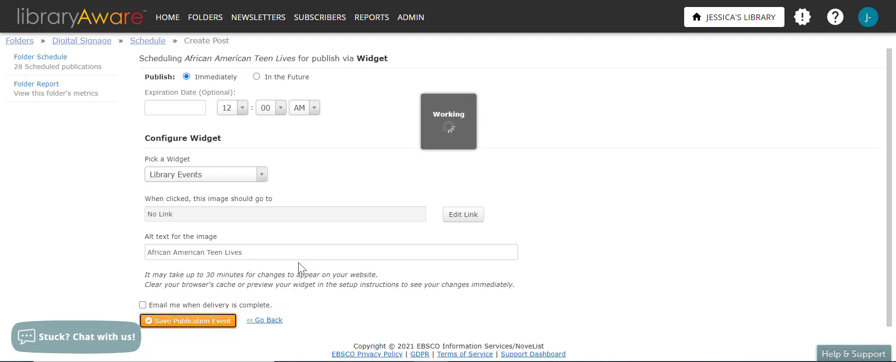
pyautogui.click(187, 320)
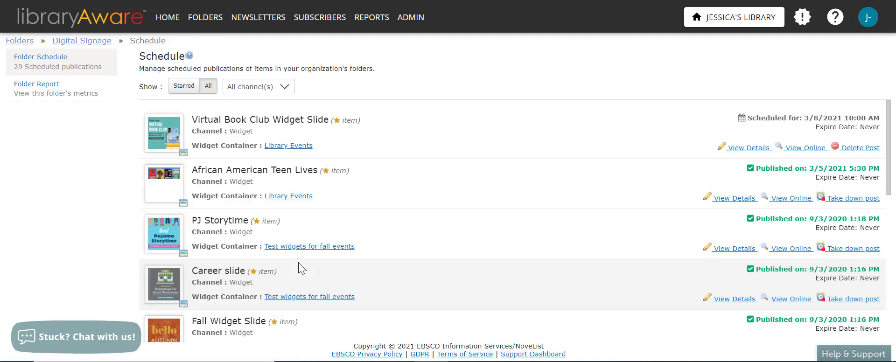
pyautogui.moveTo(406, 166)
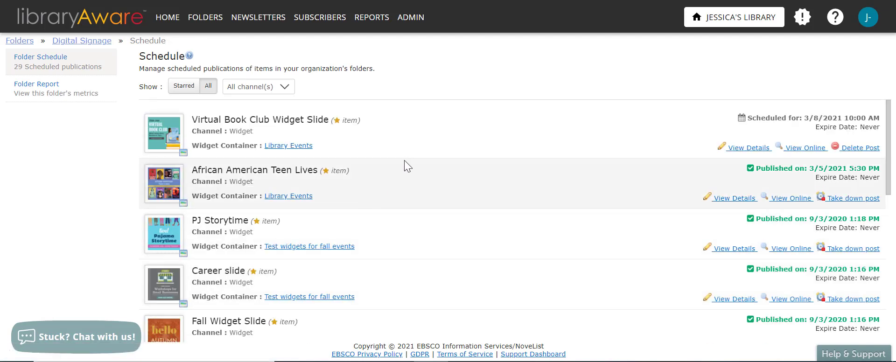
pyautogui.moveTo(409, 16)
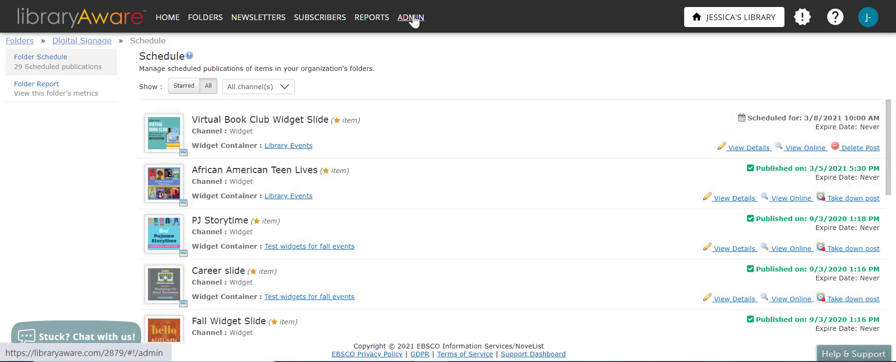
# - View the Library Events widget's posts from Admin widget settings, showing African American Teen Lives
pyautogui.click(410, 17)
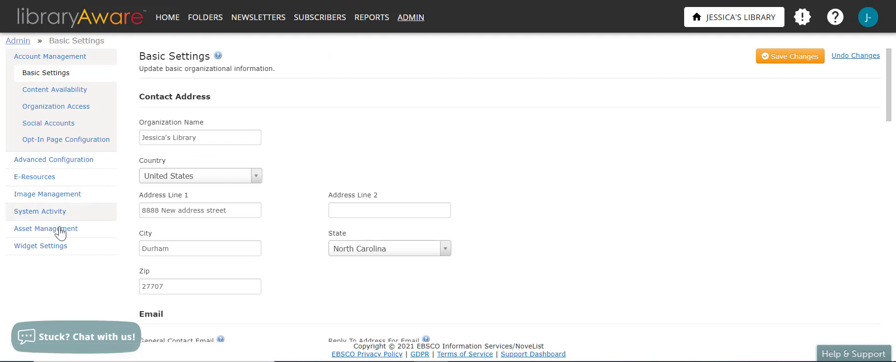
pyautogui.click(40, 245)
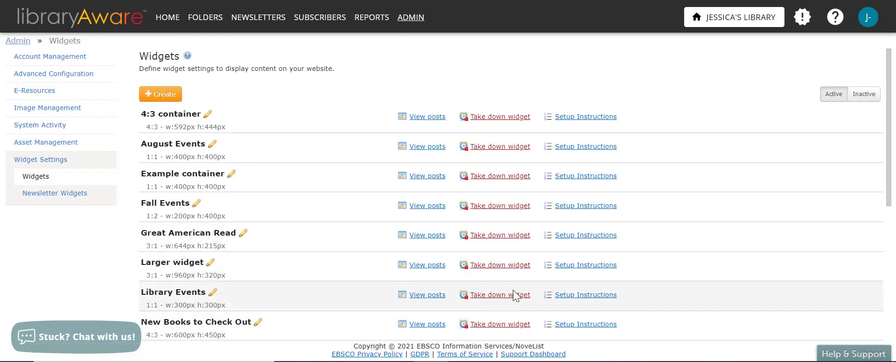
pyautogui.click(426, 295)
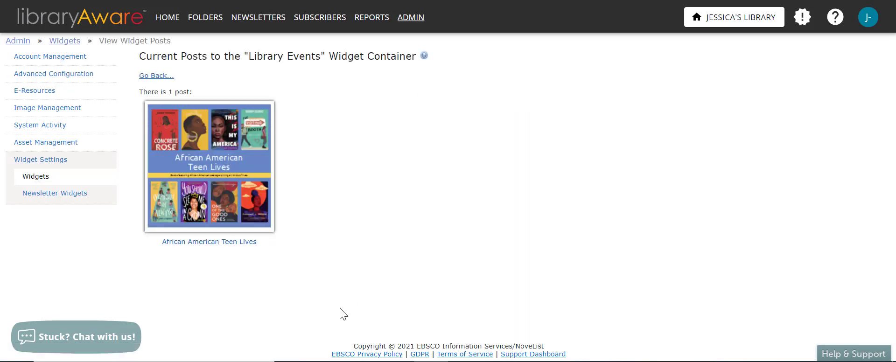
pyautogui.moveTo(210, 185)
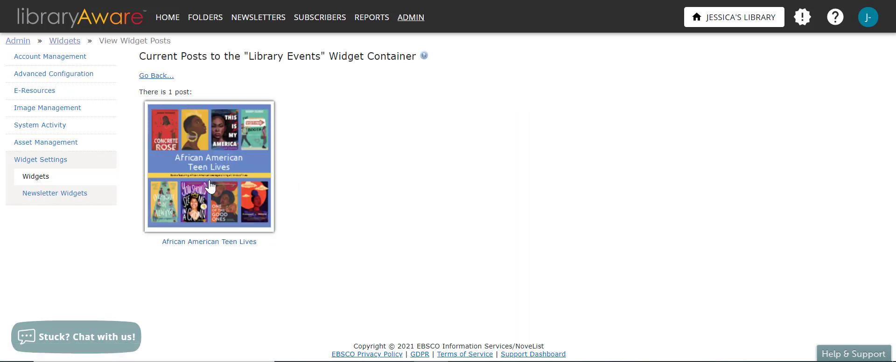
pyautogui.moveTo(362, 182)
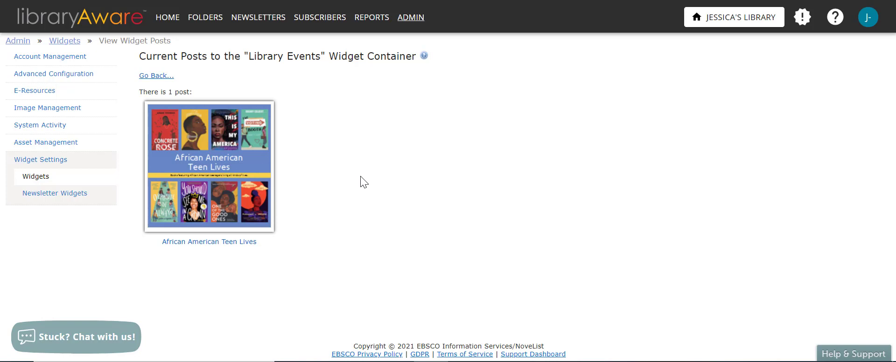
pyautogui.moveTo(331, 151)
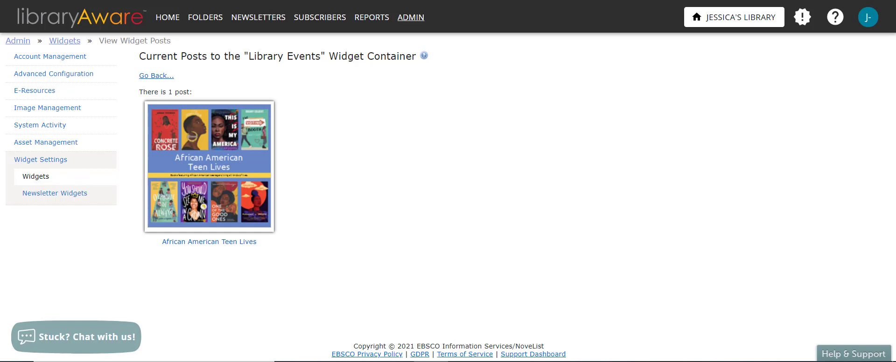
pyautogui.moveTo(233, 132)
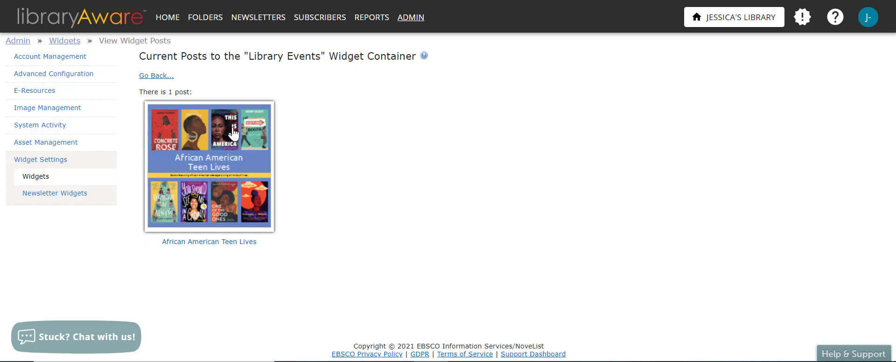
# - Go to the Newsletter Widgets list in Admin widget settings
pyautogui.click(410, 17)
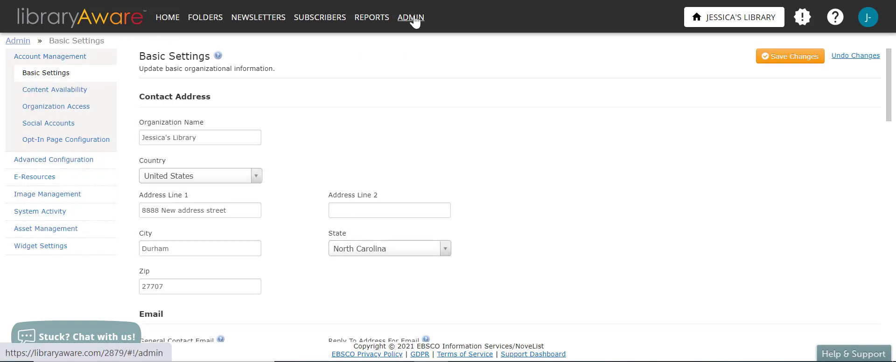
pyautogui.click(40, 247)
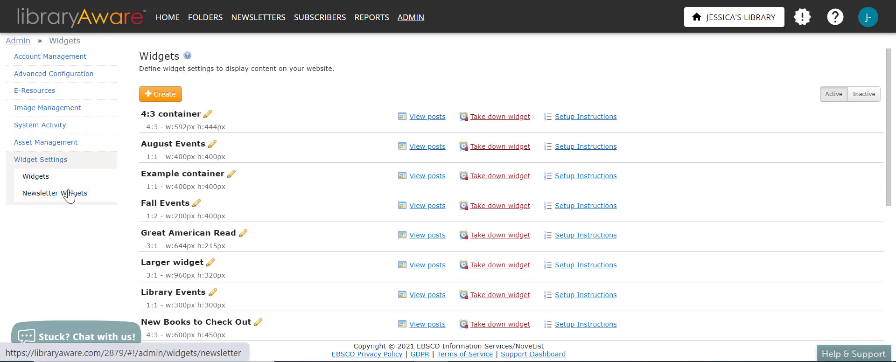
pyautogui.click(54, 194)
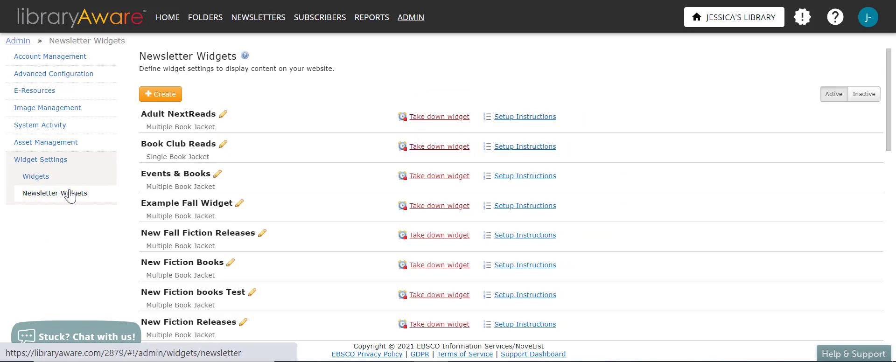
pyautogui.moveTo(96, 178)
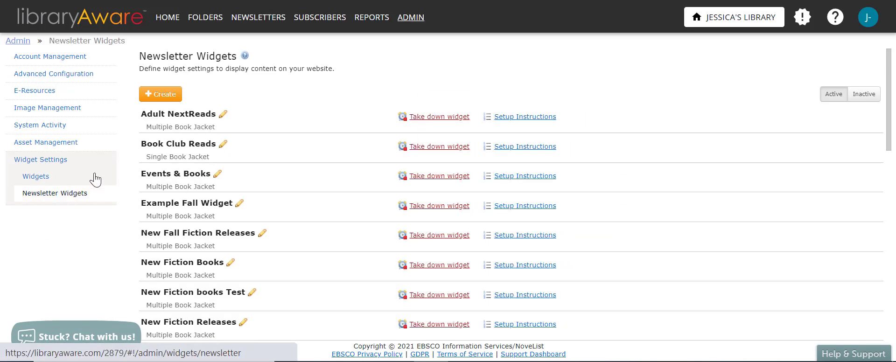
# - Start a new newsletter widget and preview the Single Jacket, Newsletter Issue and Archive Links layouts
pyautogui.click(159, 94)
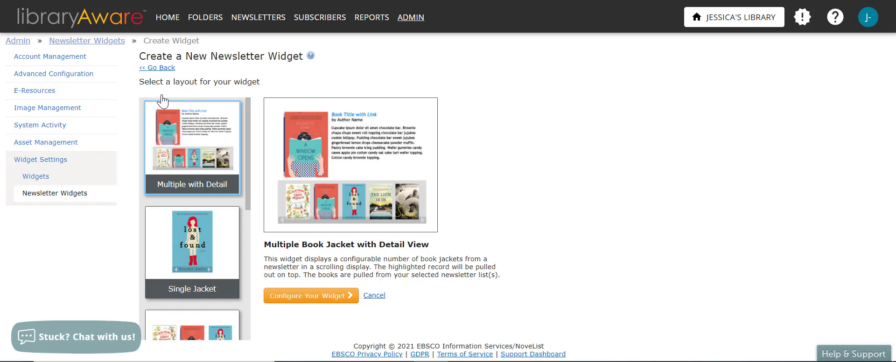
pyautogui.moveTo(195, 170)
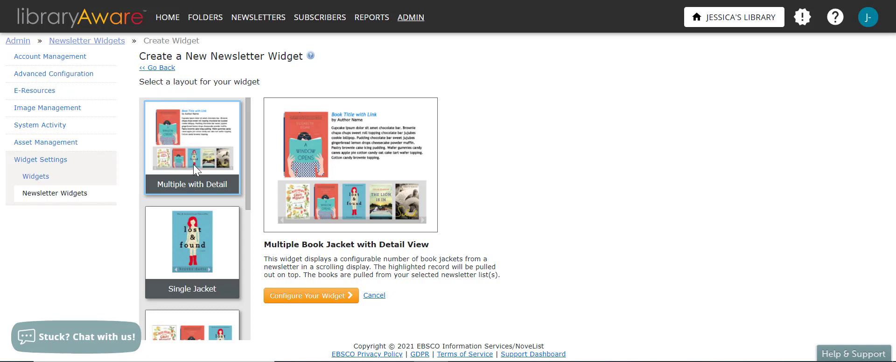
pyautogui.moveTo(145, 173)
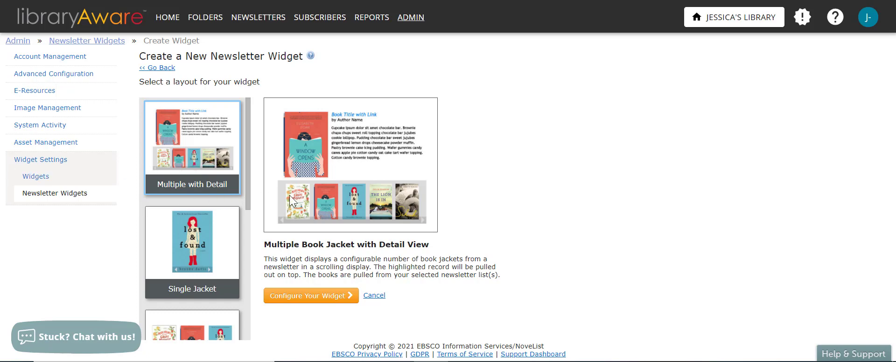
pyautogui.moveTo(414, 192)
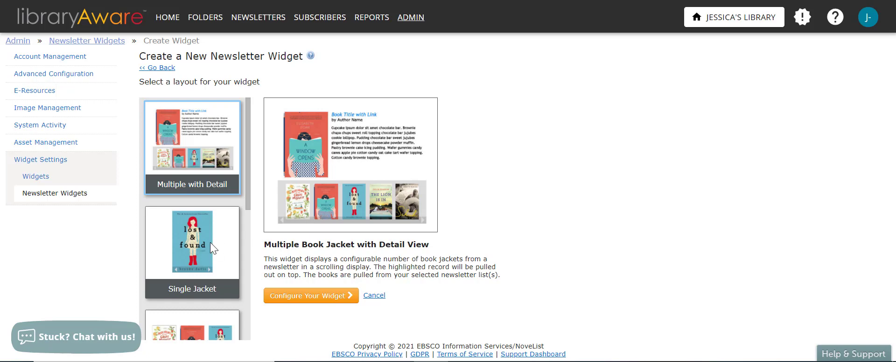
pyautogui.click(192, 241)
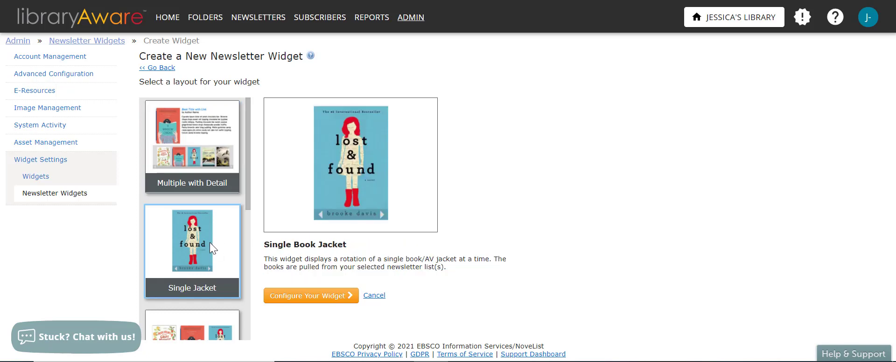
pyautogui.moveTo(213, 248)
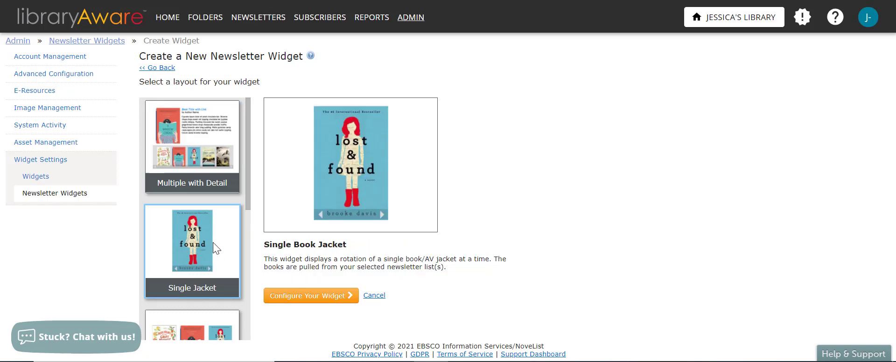
pyautogui.moveTo(224, 250)
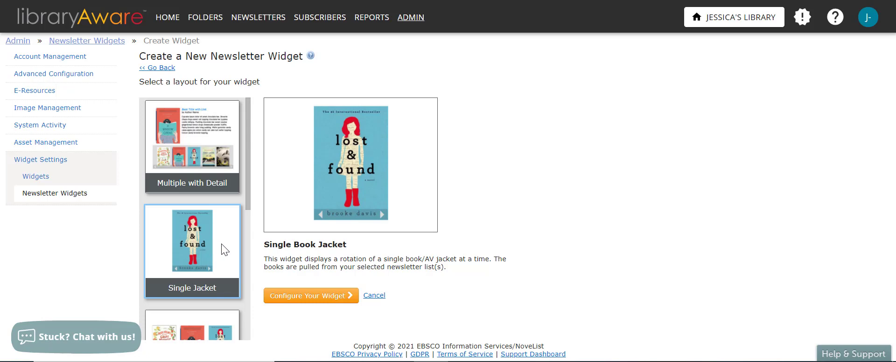
pyautogui.click(193, 246)
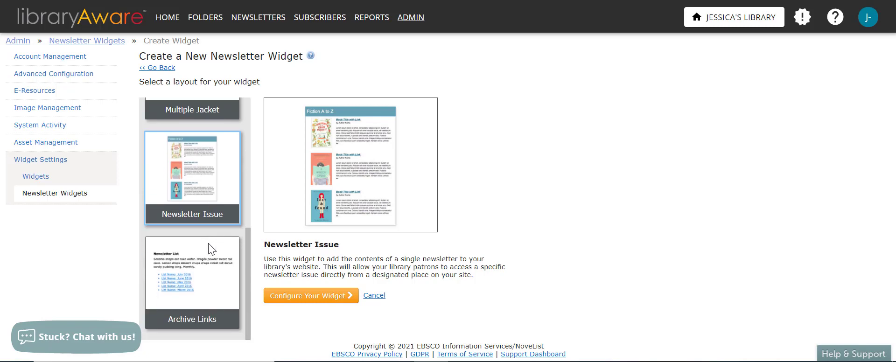
pyautogui.click(192, 274)
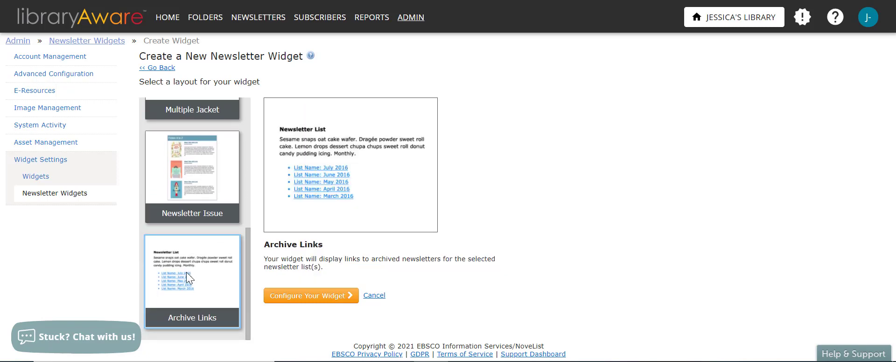
pyautogui.moveTo(193, 269)
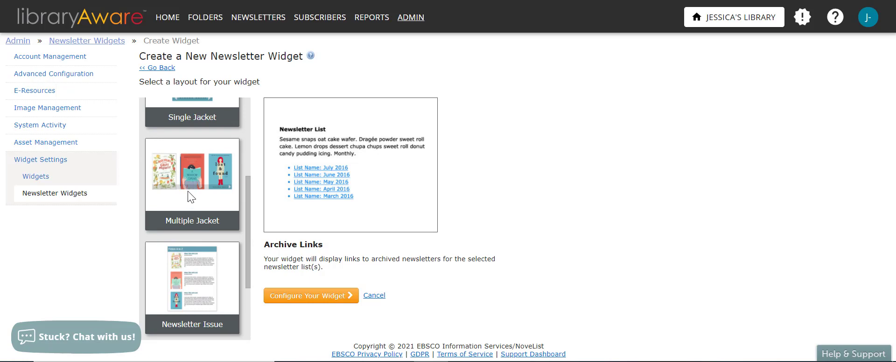
# - Select the Multiple Jacket layout for the new widget
pyautogui.click(192, 182)
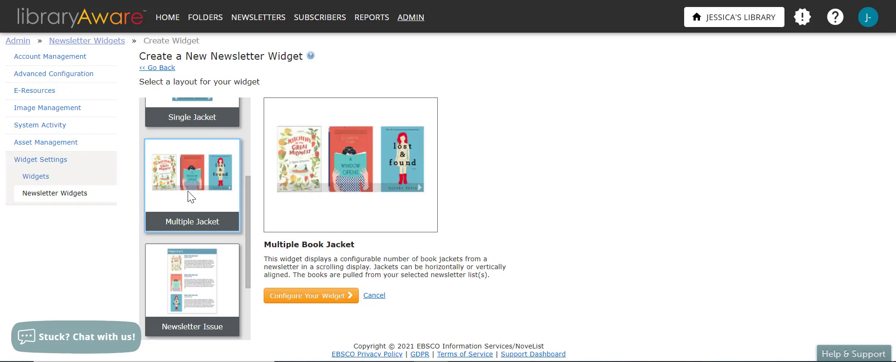
pyautogui.moveTo(317, 249)
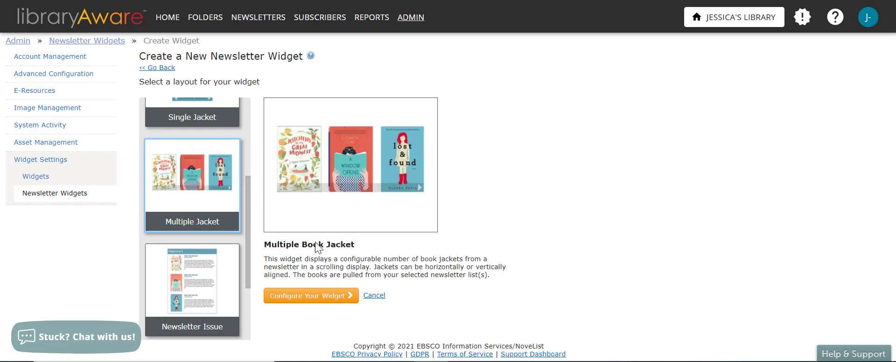
pyautogui.click(311, 295)
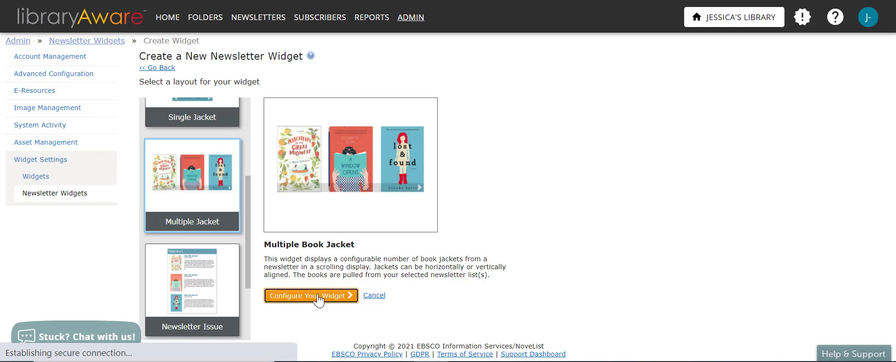
# - Proceed to configuration and enter 'Fiction Releases' as the Multiple Book Jacket widget name
pyautogui.click(311, 294)
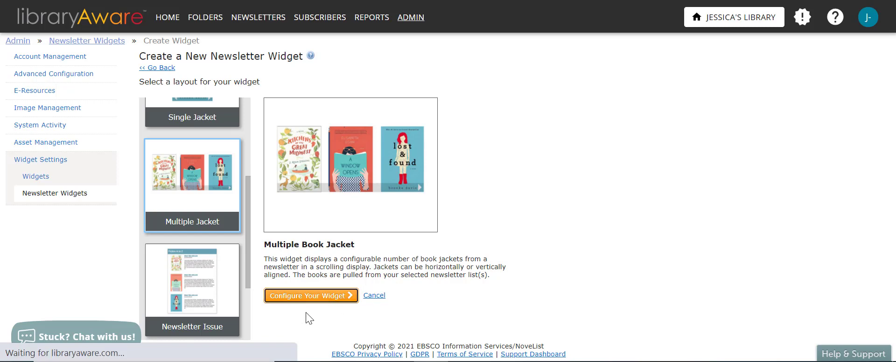
pyautogui.click(311, 295)
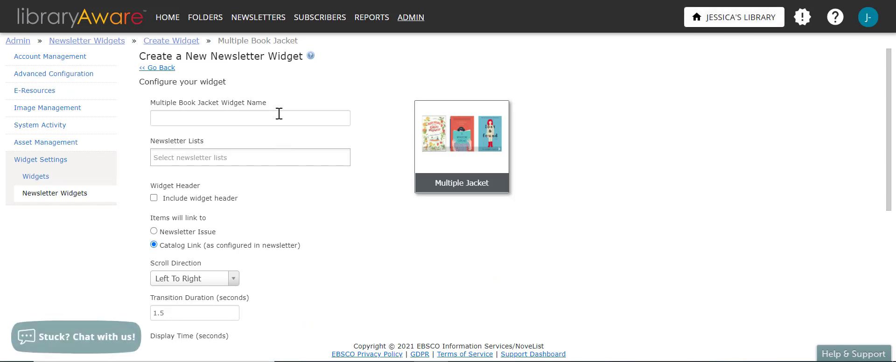
pyautogui.click(250, 118)
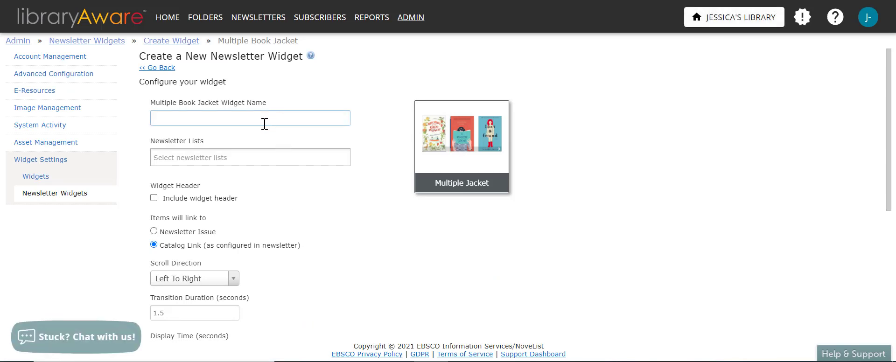
pyautogui.click(250, 118)
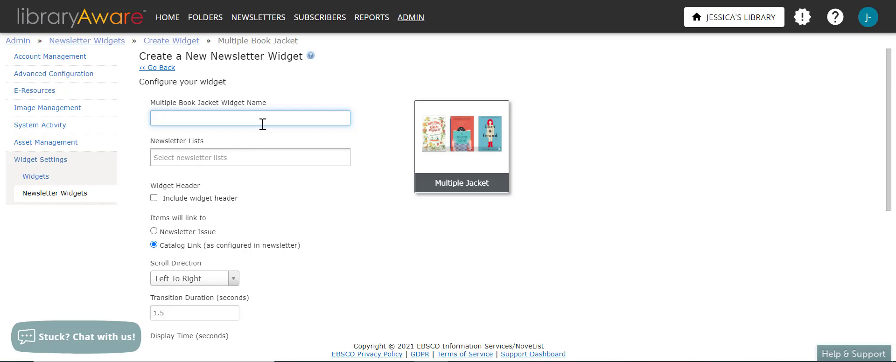
pyautogui.write('N')
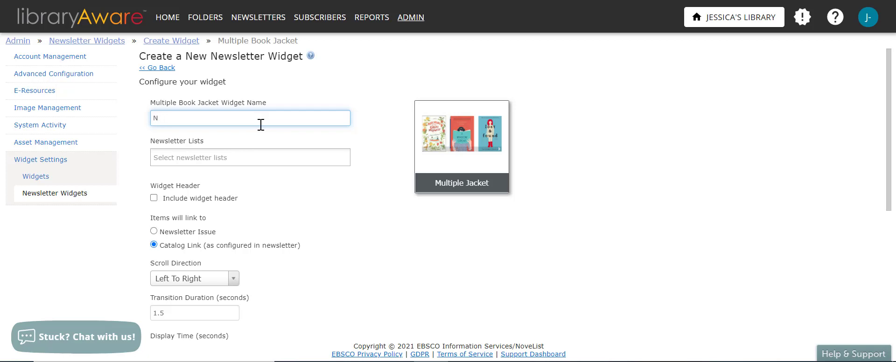
pyautogui.write('Fiction')
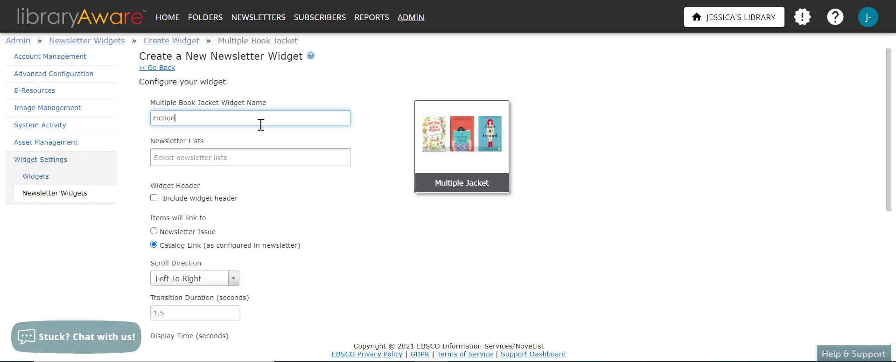
pyautogui.write('Releases')
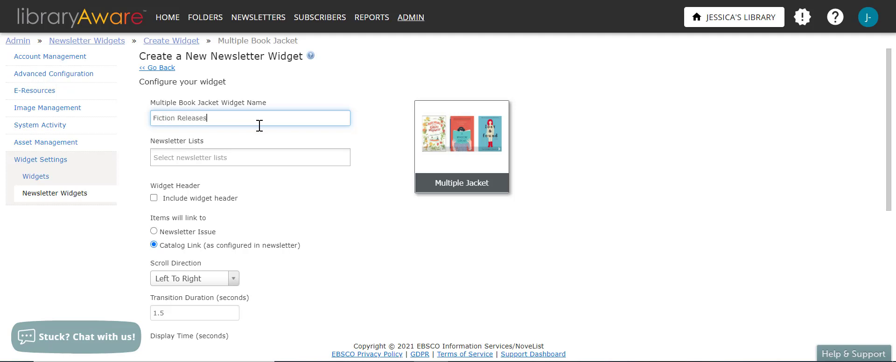
# - Add the Fiction A to Z, NYT Fiction Bestsellers and Horror lists, then remove the NYT one
pyautogui.click(249, 157)
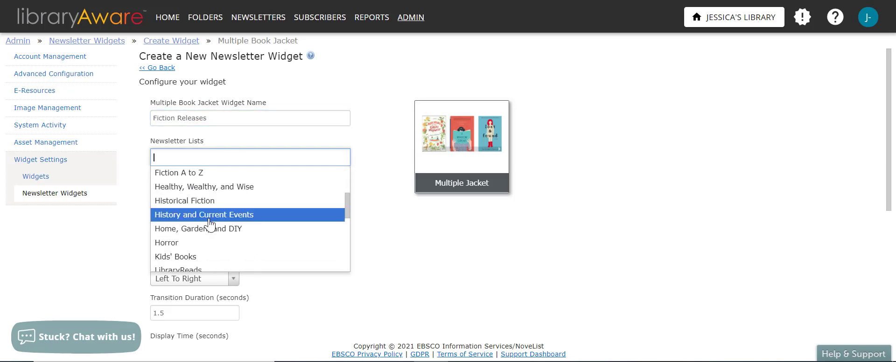
pyautogui.click(179, 173)
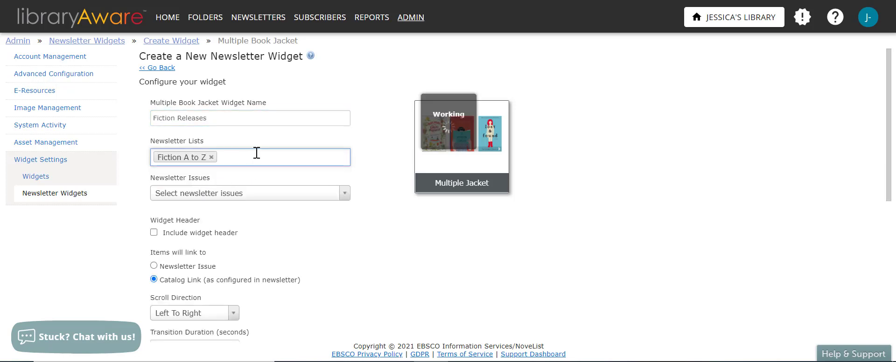
pyautogui.click(246, 192)
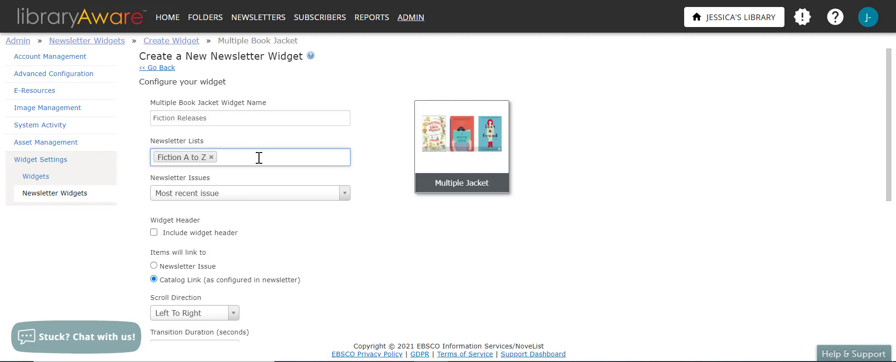
pyautogui.click(258, 157)
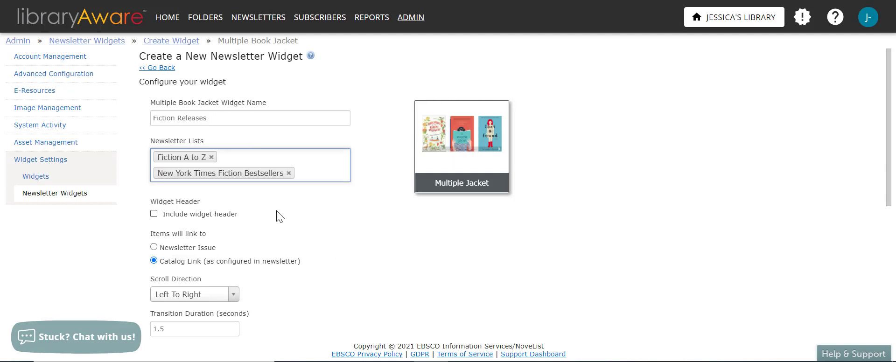
pyautogui.click(250, 166)
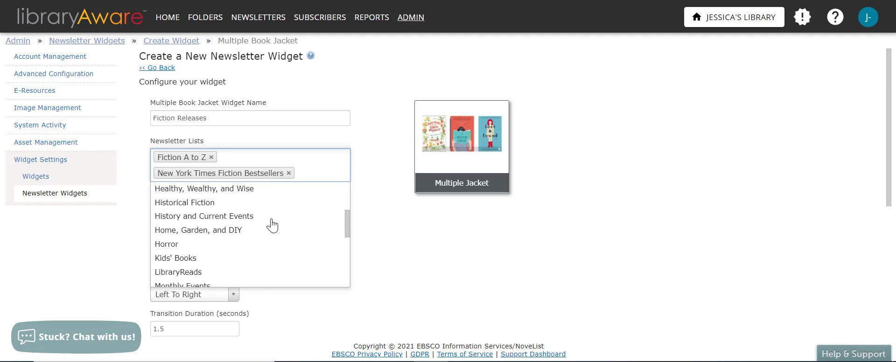
pyautogui.click(166, 243)
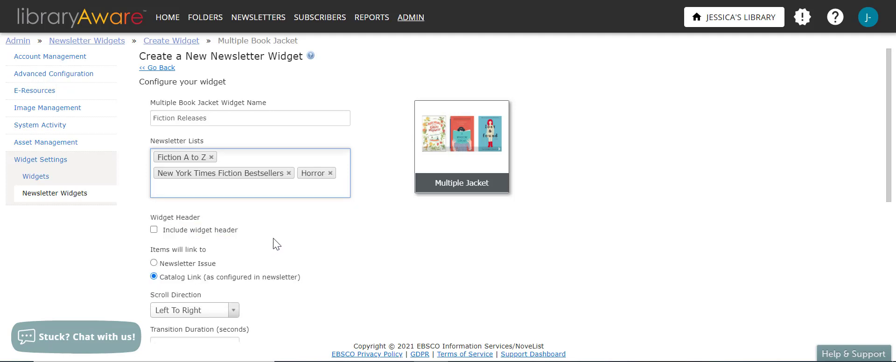
pyautogui.moveTo(302, 243)
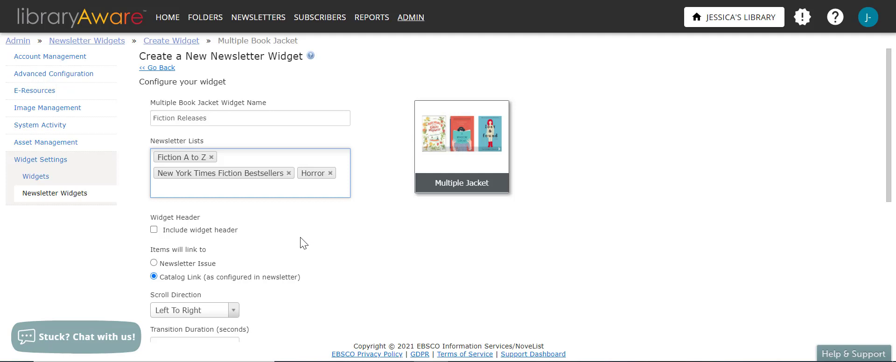
pyautogui.moveTo(293, 246)
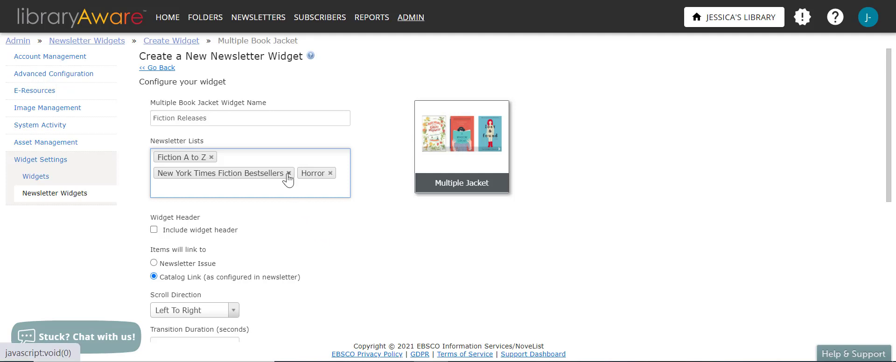
pyautogui.click(288, 173)
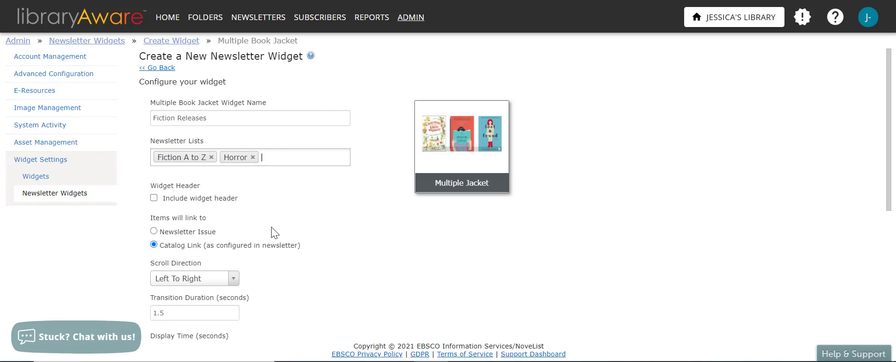
pyautogui.moveTo(269, 228)
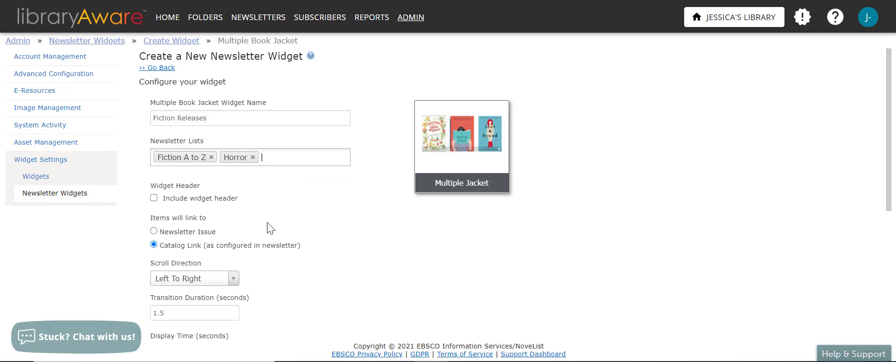
pyautogui.moveTo(250, 230)
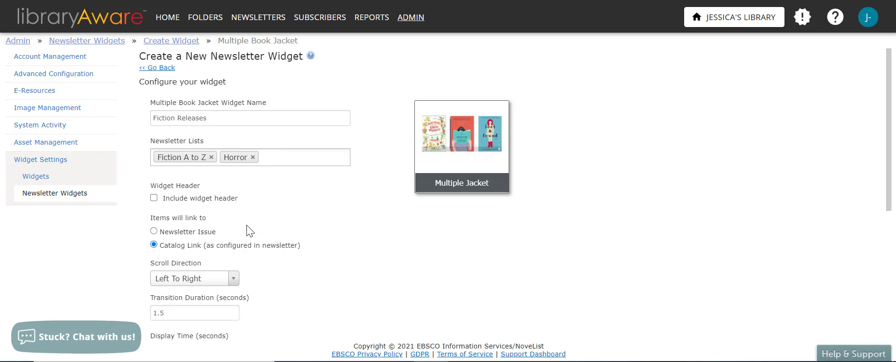
pyautogui.moveTo(230, 226)
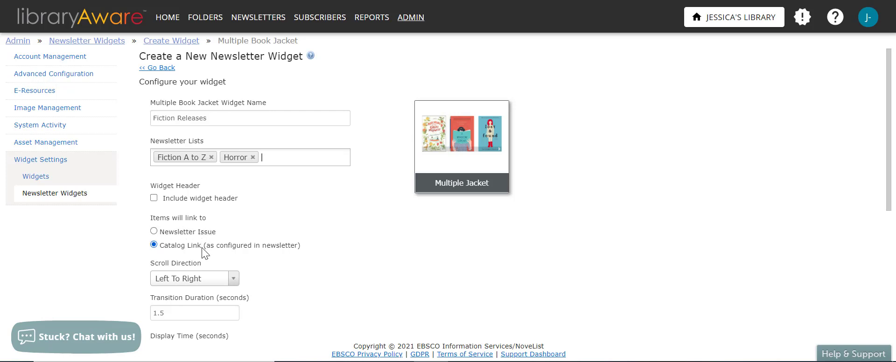
# - Keep items linking to the catalog and review the scroll direction options
pyautogui.click(154, 246)
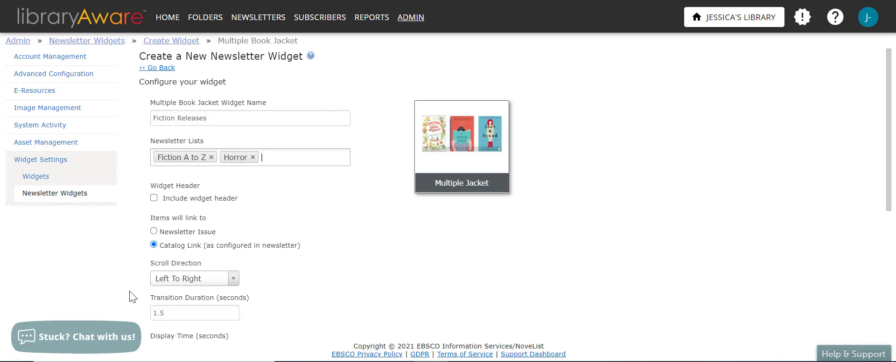
pyautogui.moveTo(193, 290)
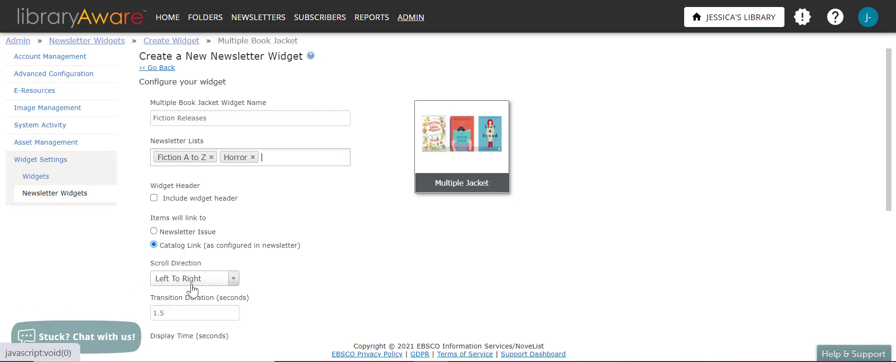
pyautogui.click(195, 278)
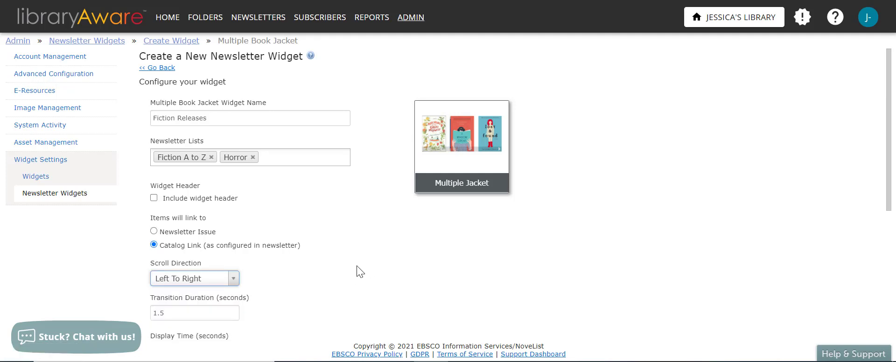
# - Set display time to 3.5 seconds and maximum items to 5, then save the widget
pyautogui.scroll(-3)
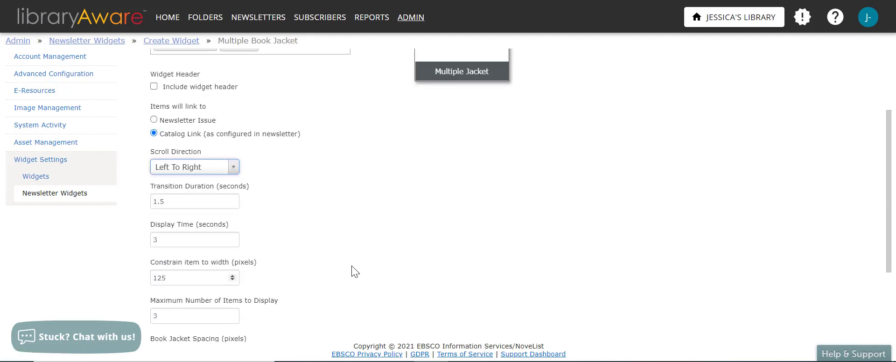
pyautogui.moveTo(357, 270)
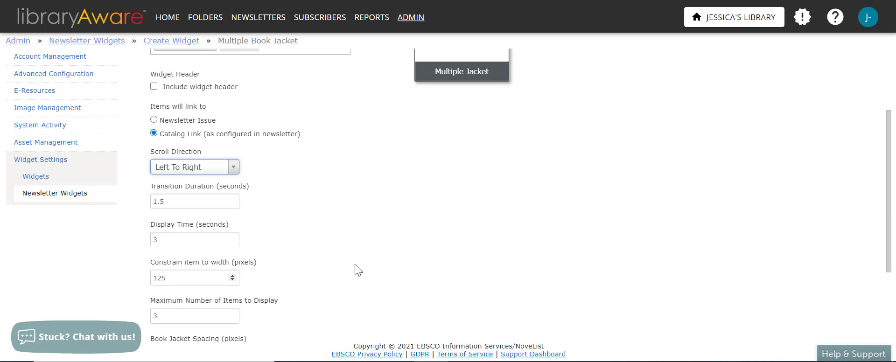
pyautogui.scroll(-3)
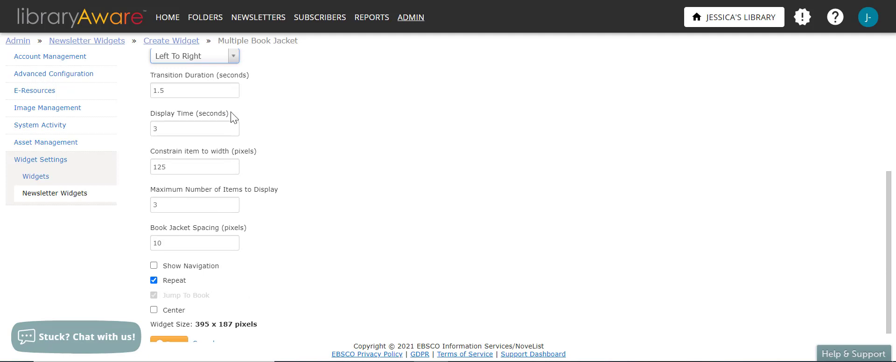
pyautogui.write('.2')
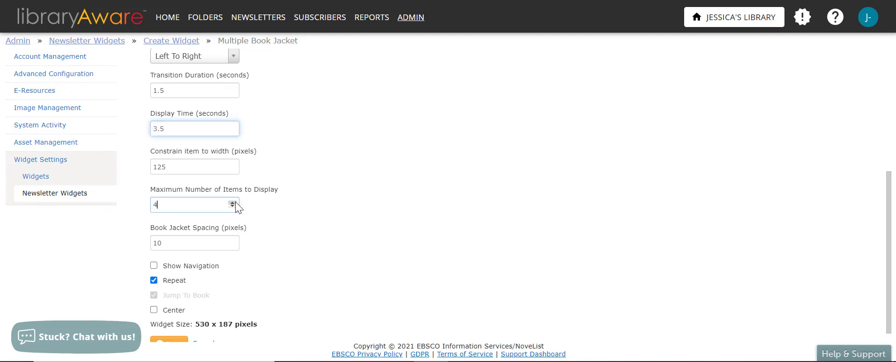
pyautogui.click(234, 203)
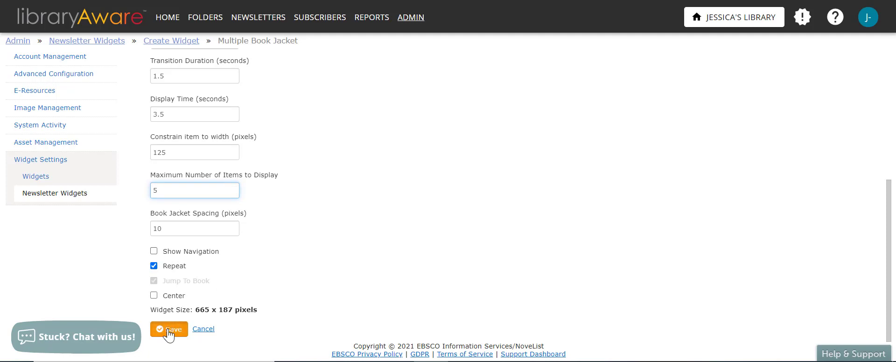
pyautogui.click(168, 330)
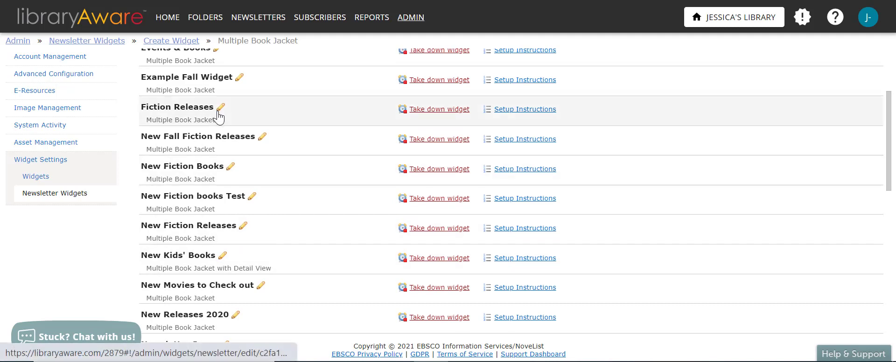
pyautogui.moveTo(526, 114)
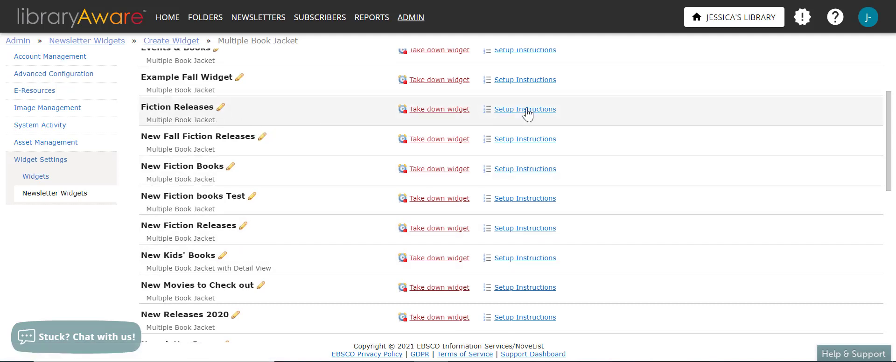
# - View the Fiction Releases setup instructions with embed code and jacket preview
pyautogui.click(524, 109)
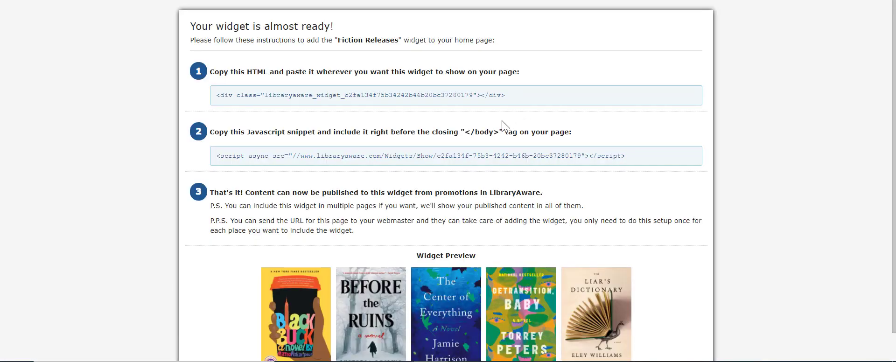
pyautogui.moveTo(495, 123)
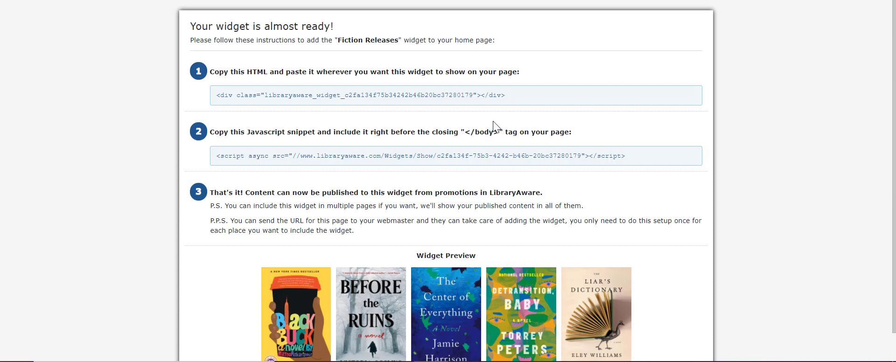